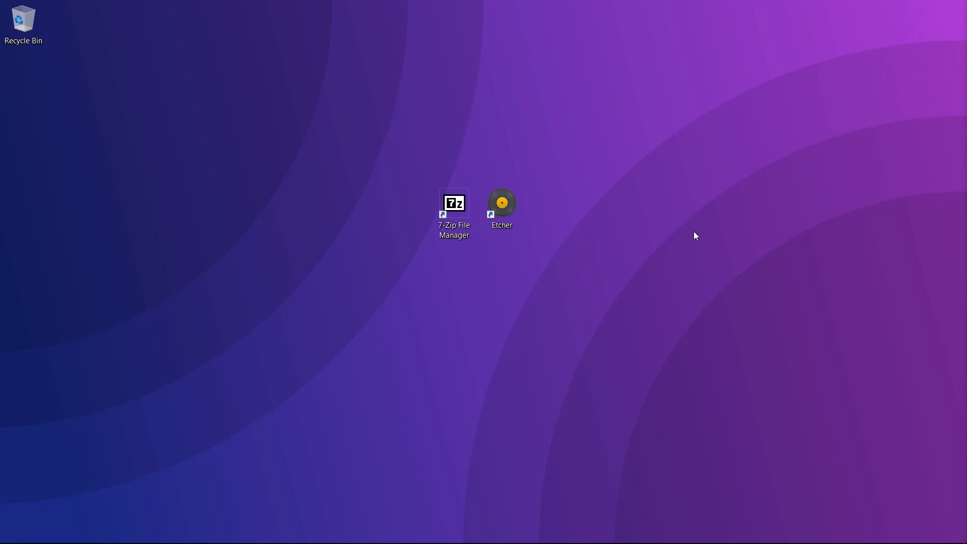
{"action": "mouse_move", "coordinate": [615, 202]}
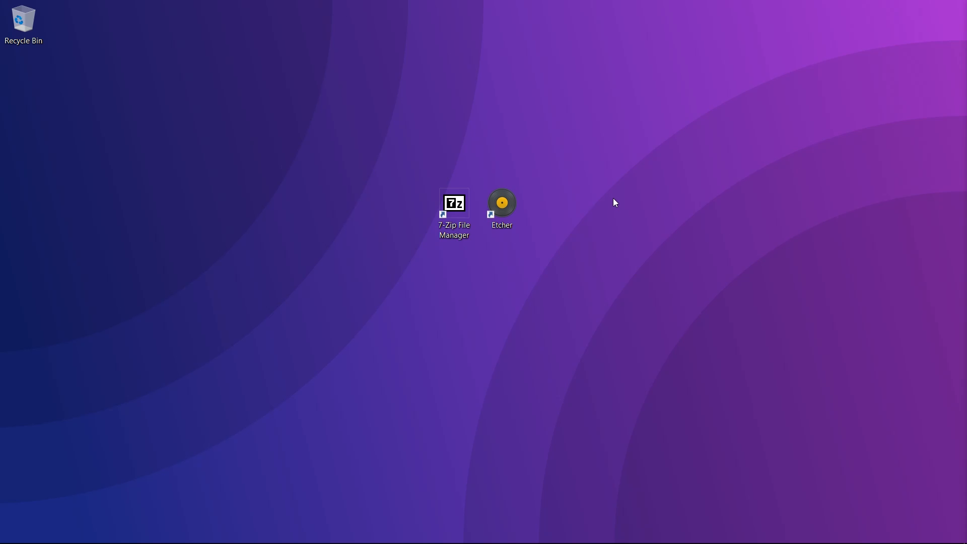
{"action": "mouse_move", "coordinate": [562, 234]}
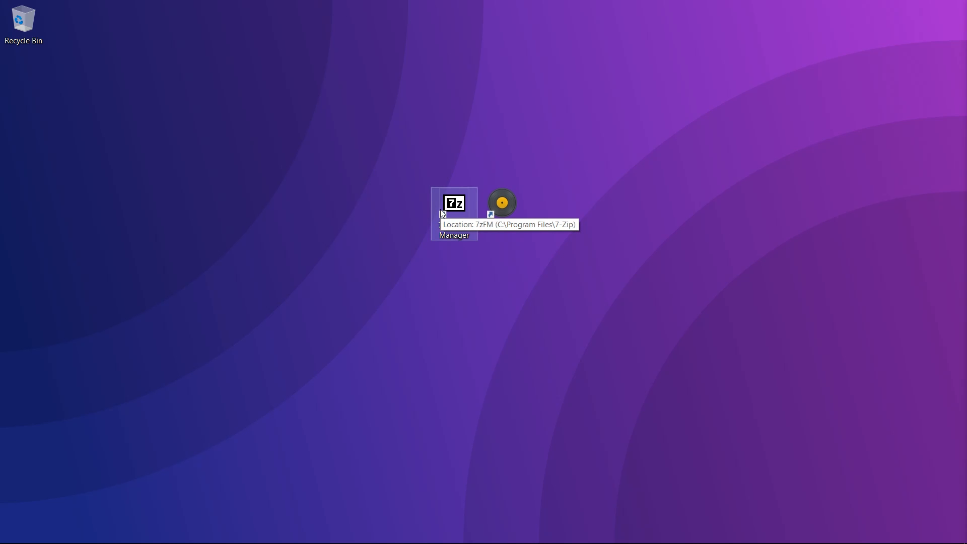
{"action": "mouse_move", "coordinate": [522, 290]}
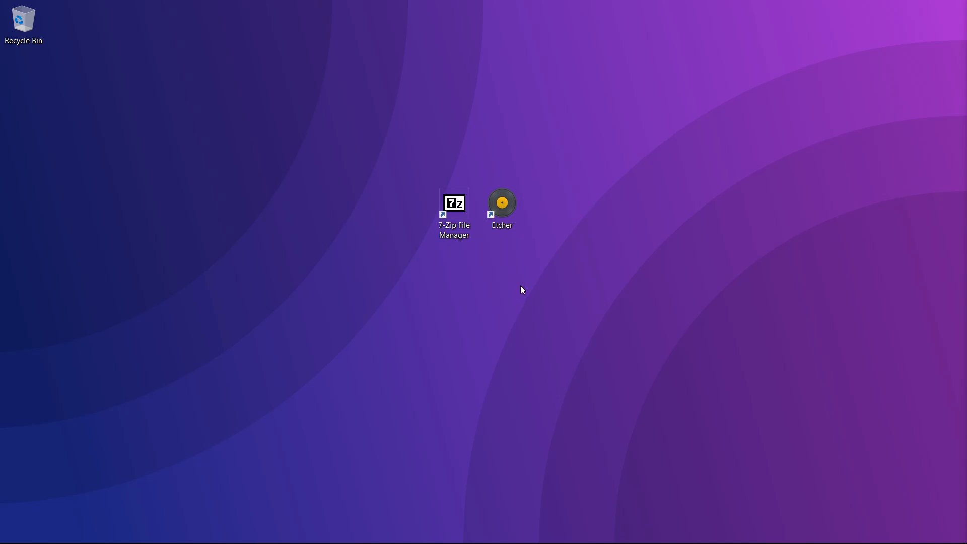
{"action": "mouse_move", "coordinate": [589, 298]}
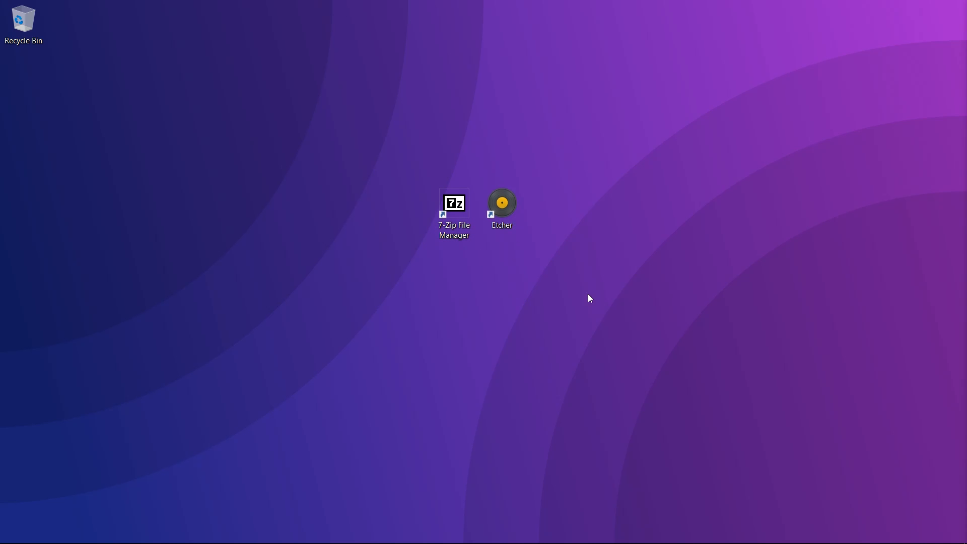
{"action": "mouse_move", "coordinate": [574, 199]}
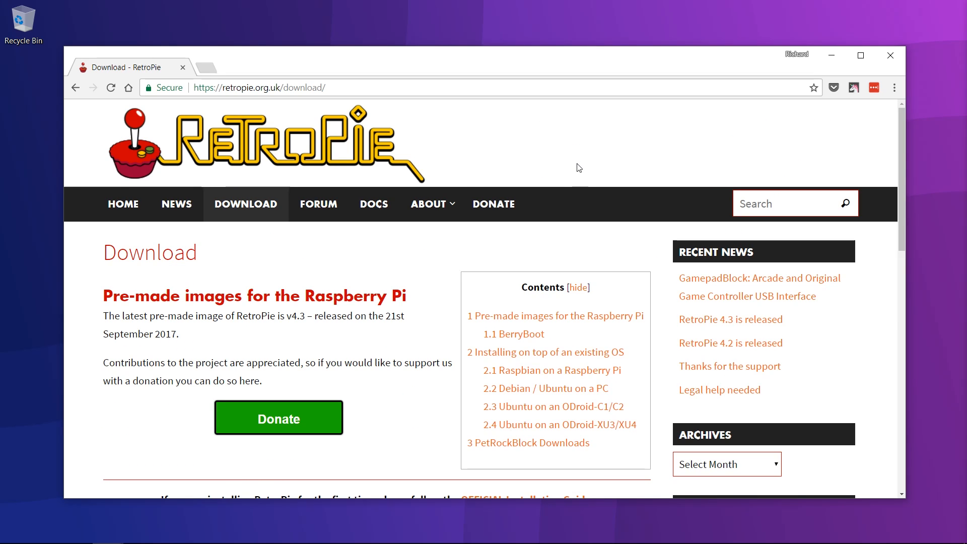
{"action": "mouse_move", "coordinate": [463, 176]}
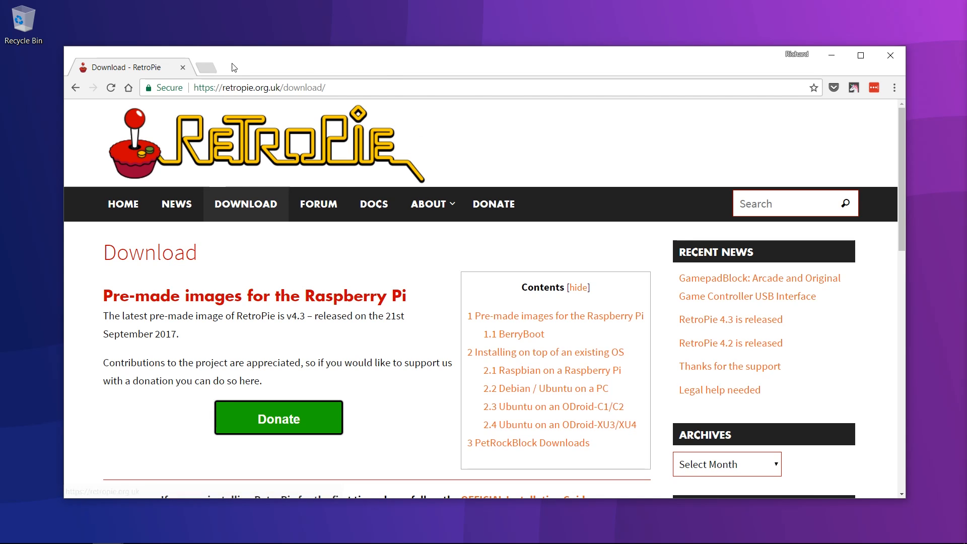
- Download the RetroPie 4.3 Raspberry Pi 0/1 image and save it to the desktop
{"action": "scroll", "scroll_direction": "down", "scroll_amount": 3}
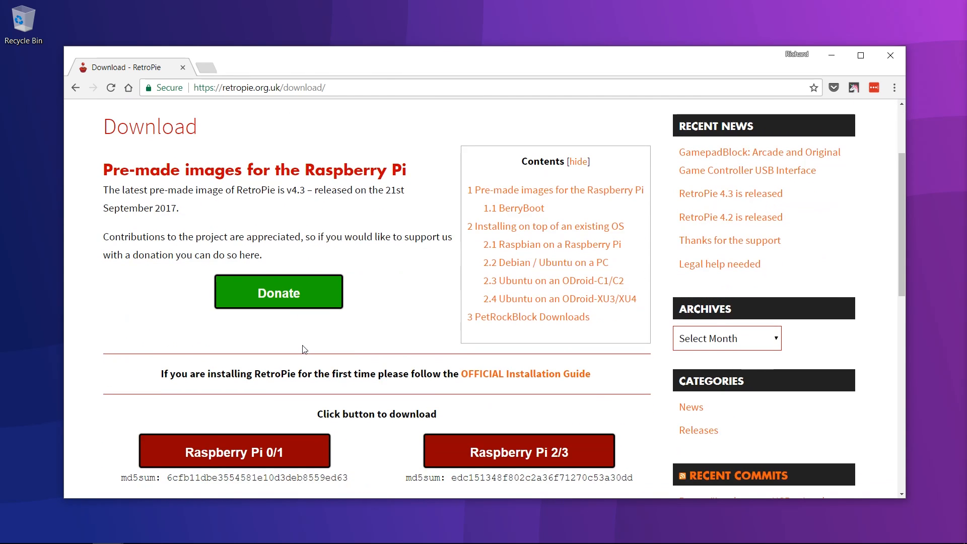
{"action": "scroll", "scroll_direction": "down", "scroll_amount": 3}
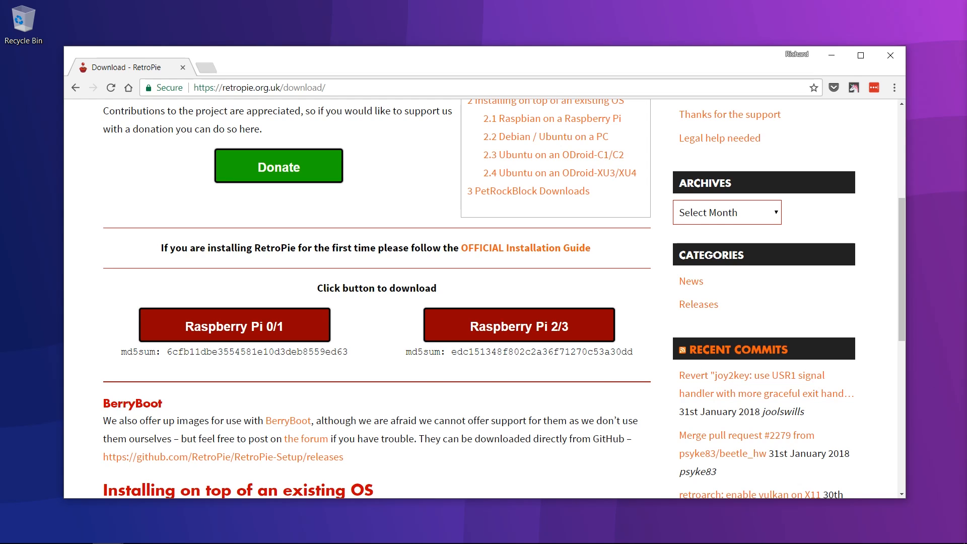
{"action": "mouse_move", "coordinate": [370, 255]}
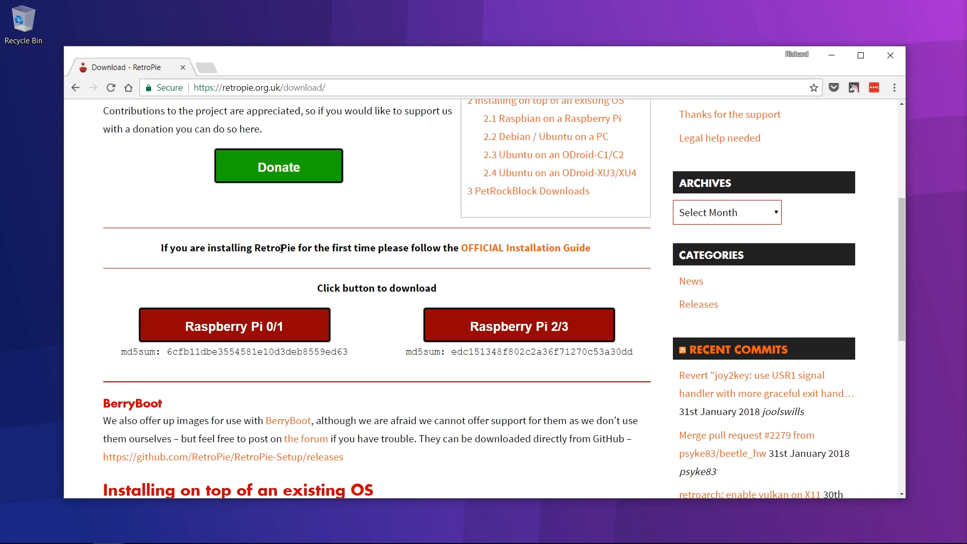
{"action": "mouse_move", "coordinate": [233, 336]}
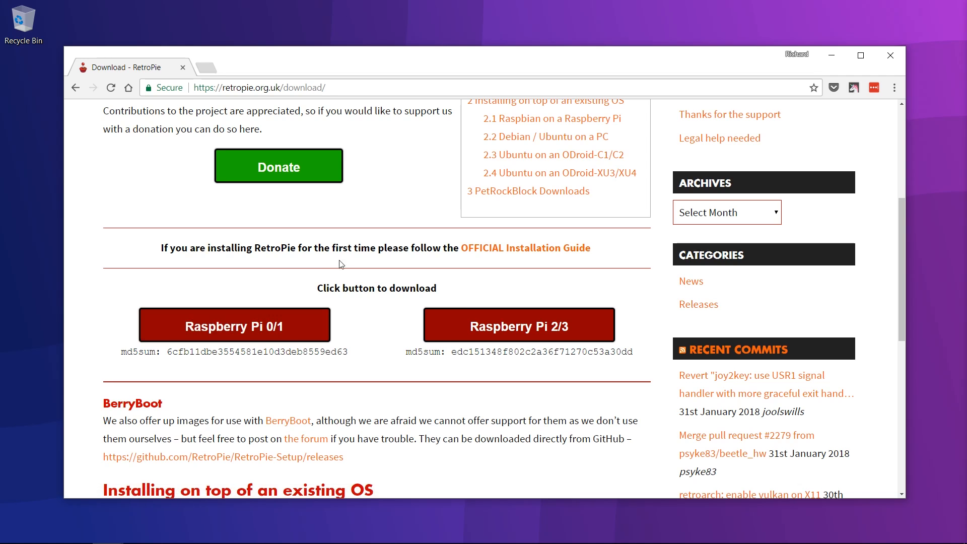
{"action": "mouse_move", "coordinate": [526, 323]}
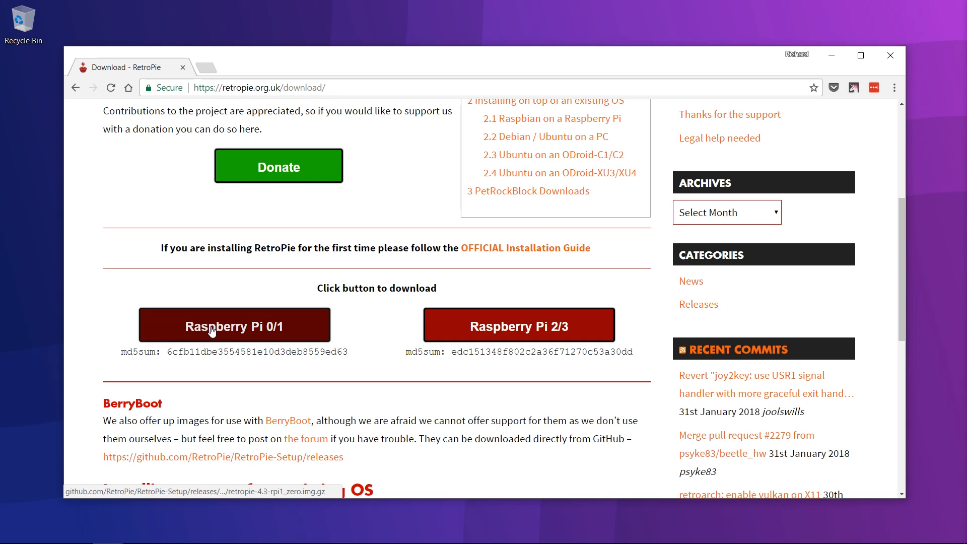
{"action": "left_click", "coordinate": [234, 325]}
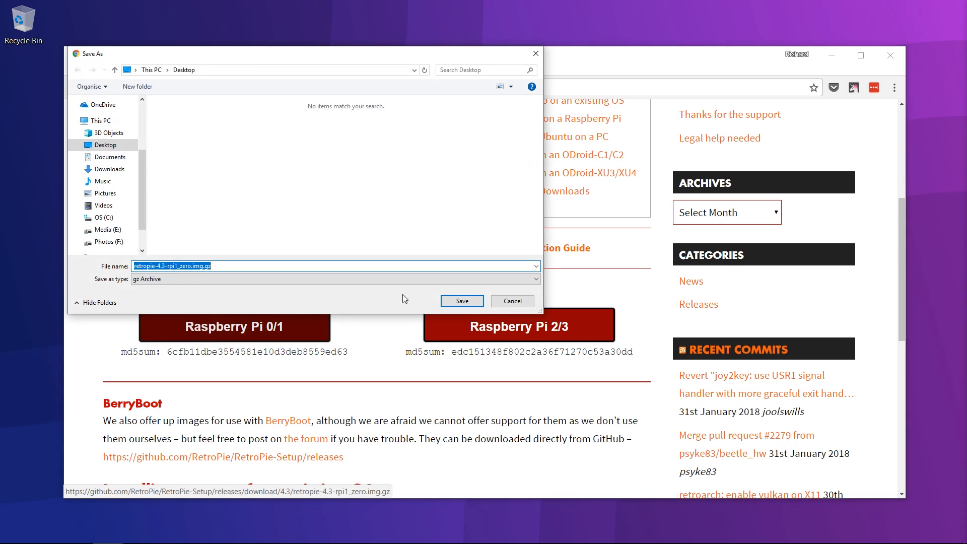
{"action": "left_click", "coordinate": [461, 300]}
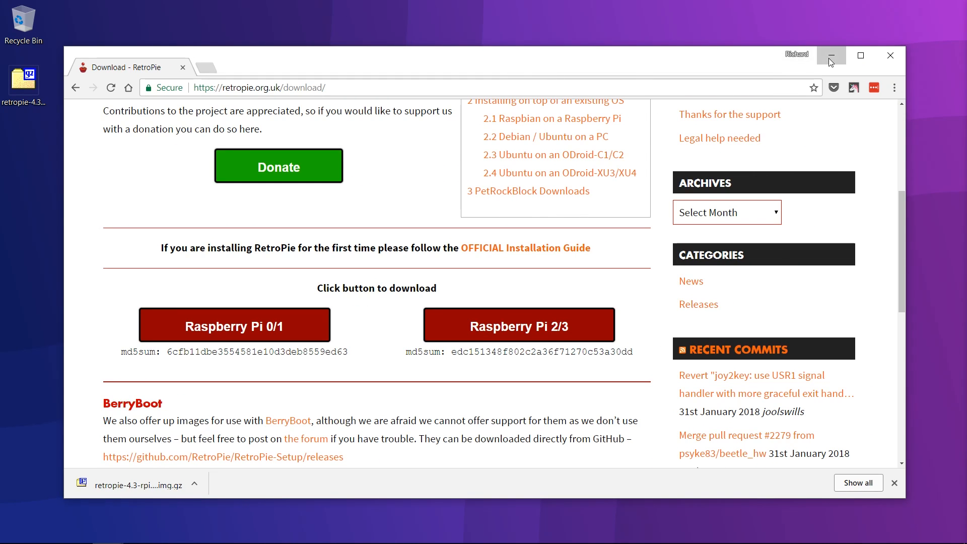
- Extract retropie-4.3-rpi1_zero.img from the .gz archive to the desktop using 7-Zip
{"action": "left_click", "coordinate": [831, 56]}
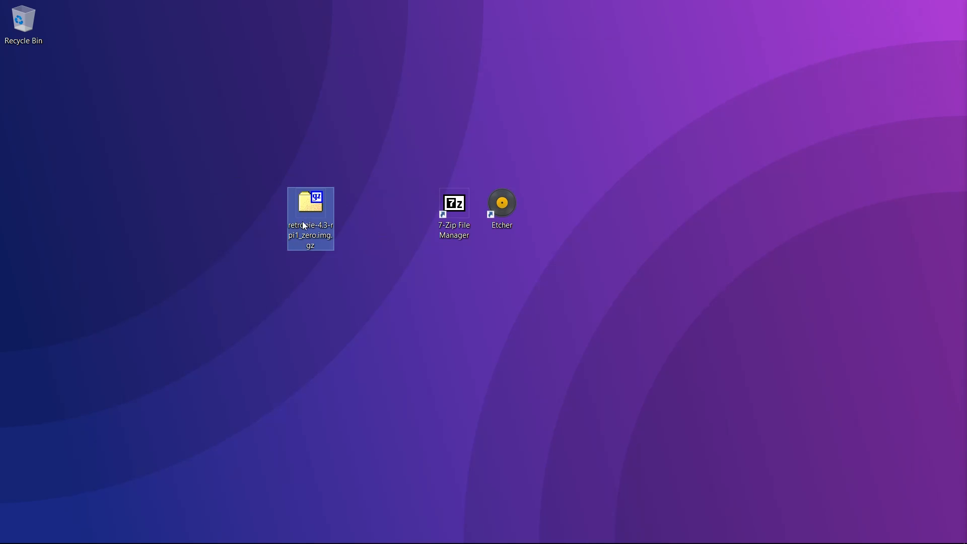
{"action": "mouse_move", "coordinate": [325, 226]}
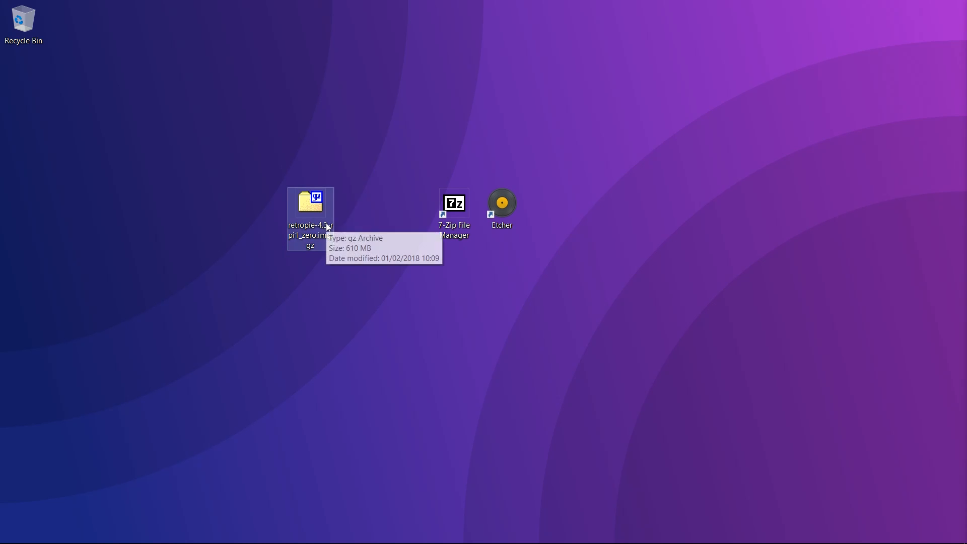
{"action": "left_click", "coordinate": [453, 210]}
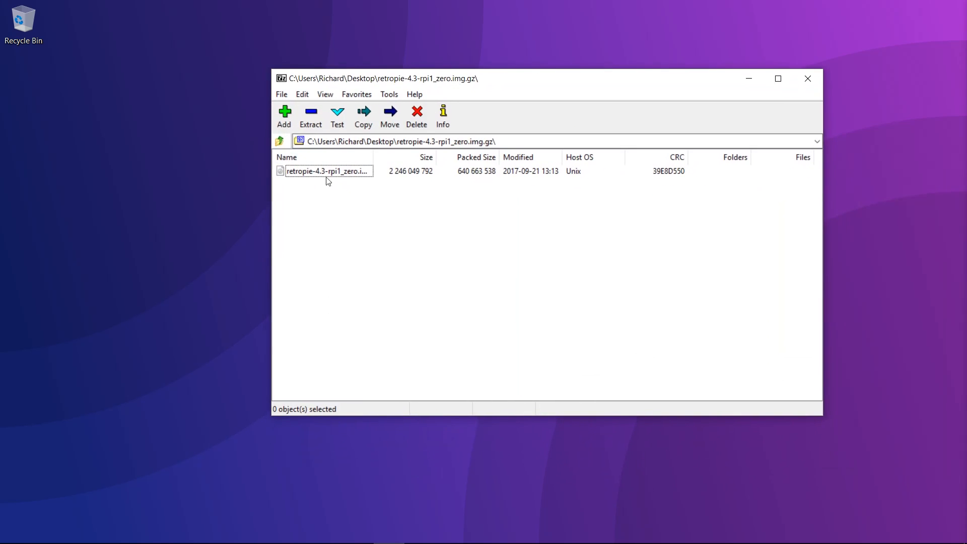
{"action": "left_click", "coordinate": [310, 112]}
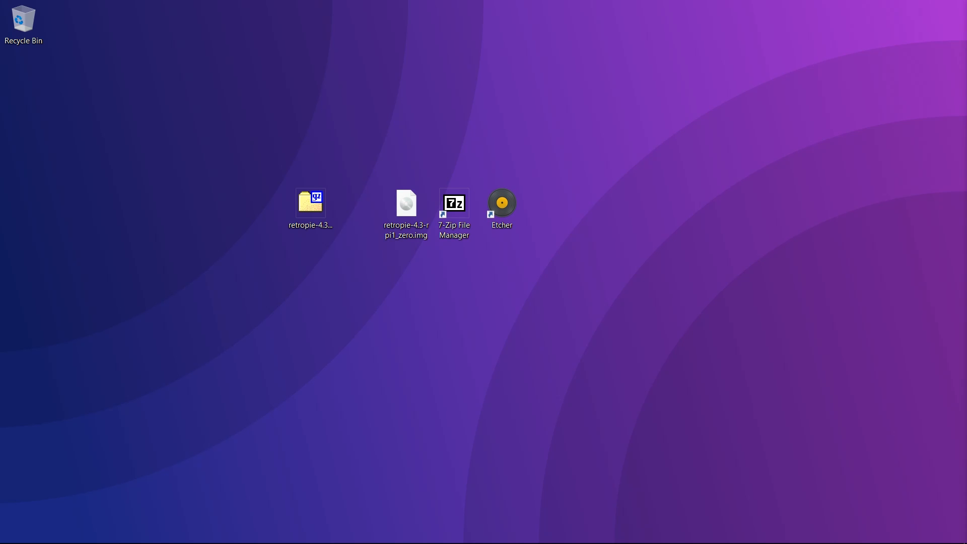
{"action": "left_click", "coordinate": [406, 207]}
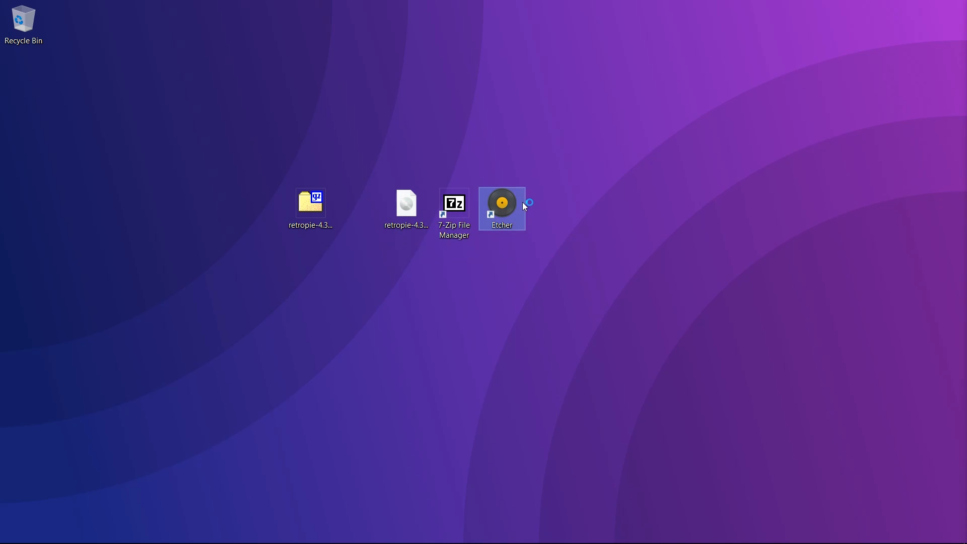
- Launch Etcher and select the retropie-4.3-rpi1_zero.img image
{"action": "double_click", "coordinate": [501, 204]}
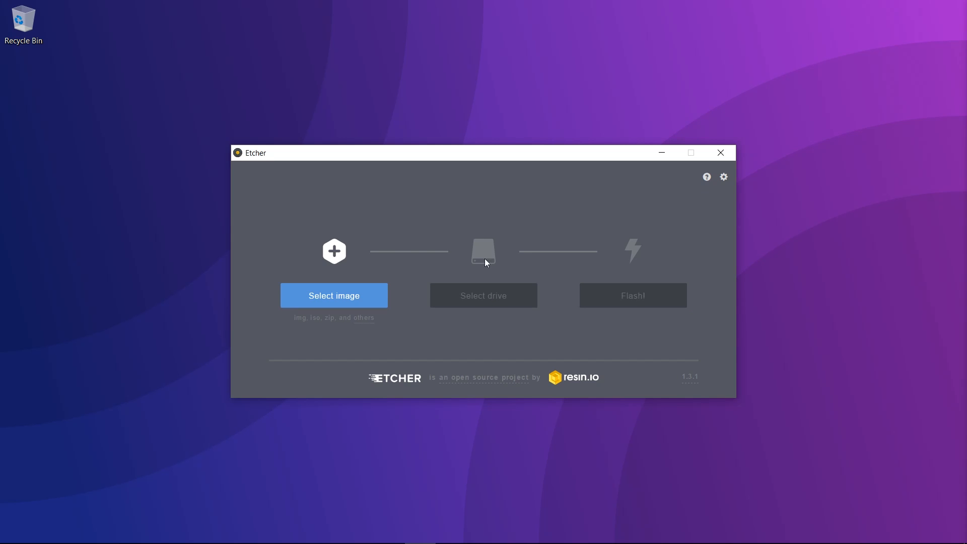
{"action": "mouse_move", "coordinate": [368, 292]}
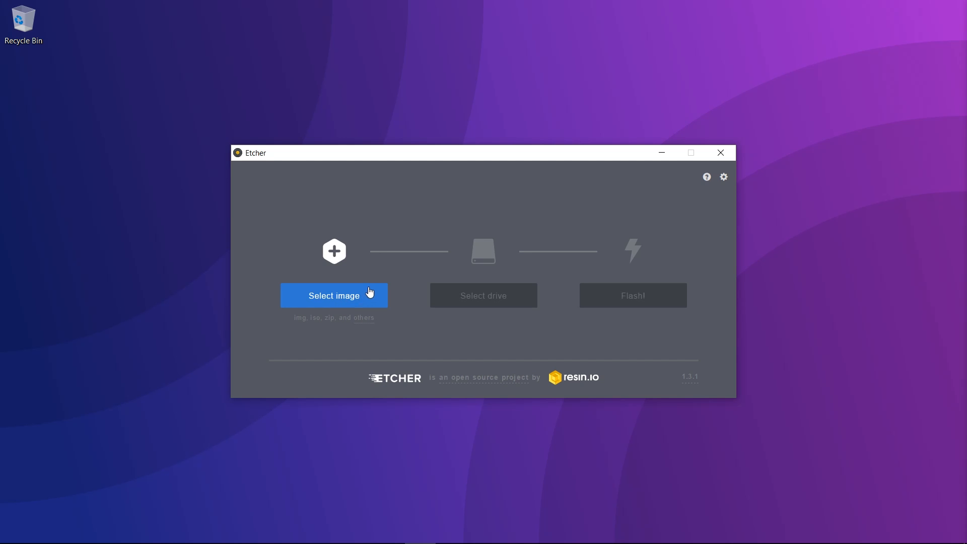
{"action": "left_click", "coordinate": [334, 295]}
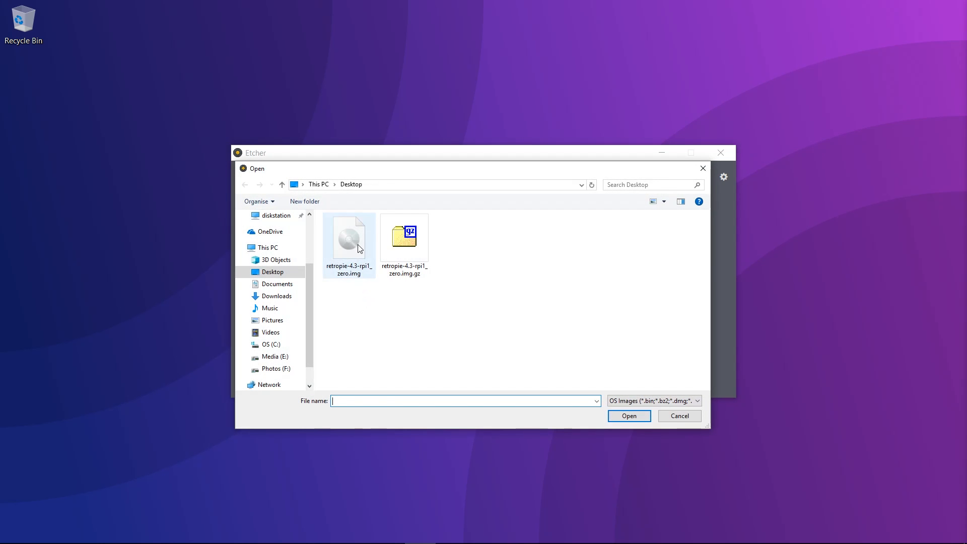
{"action": "left_click", "coordinate": [349, 237]}
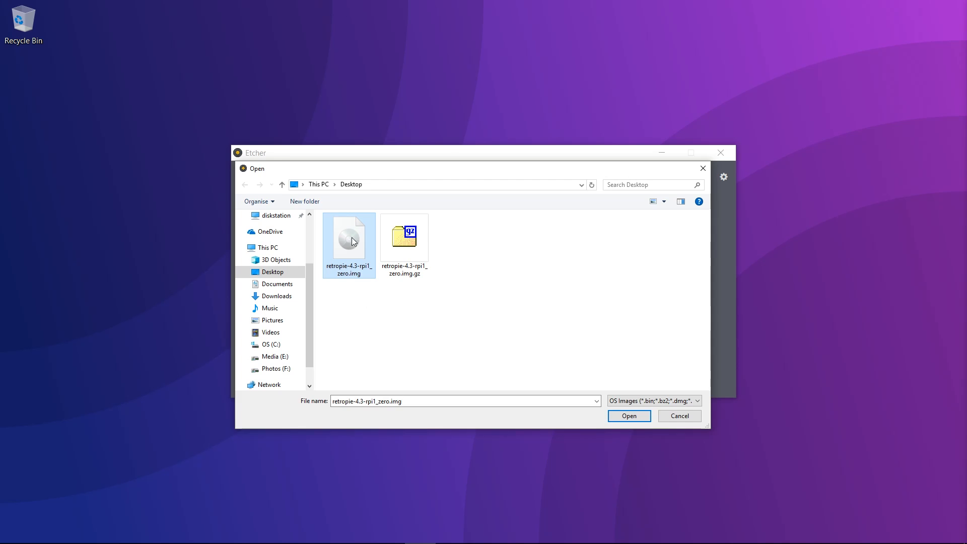
{"action": "left_click", "coordinate": [629, 415]}
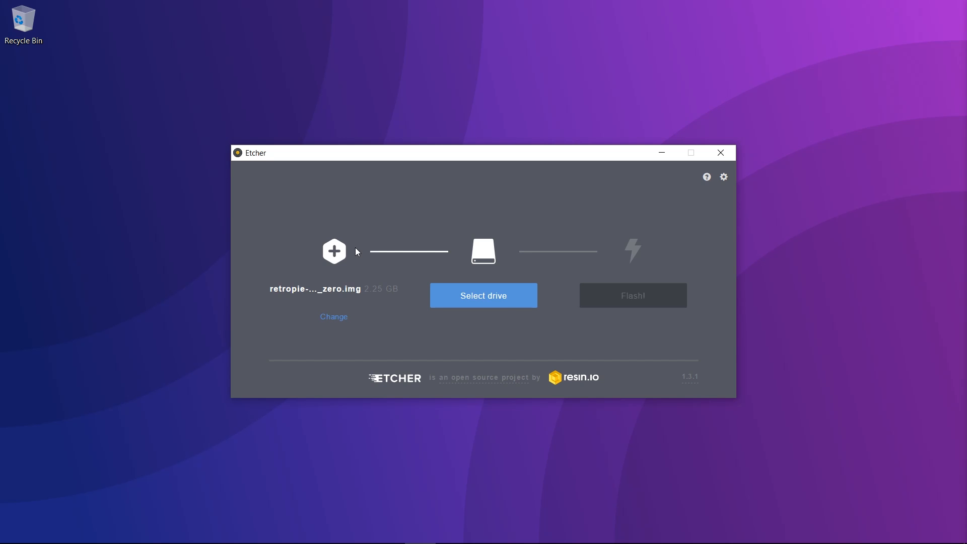
- Choose the 16.02 GB SD/MMC card as the target and start flashing
{"action": "left_click", "coordinate": [483, 295]}
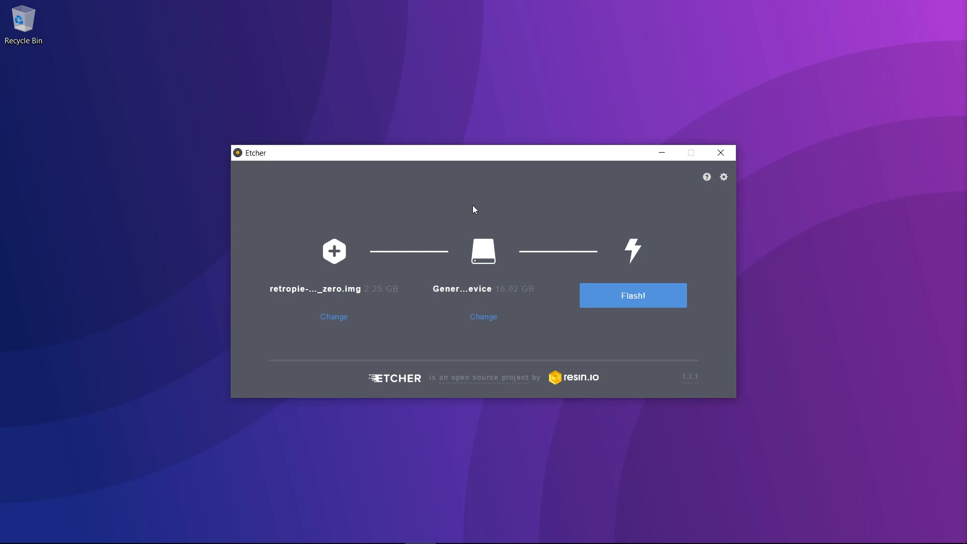
{"action": "left_click", "coordinate": [483, 316]}
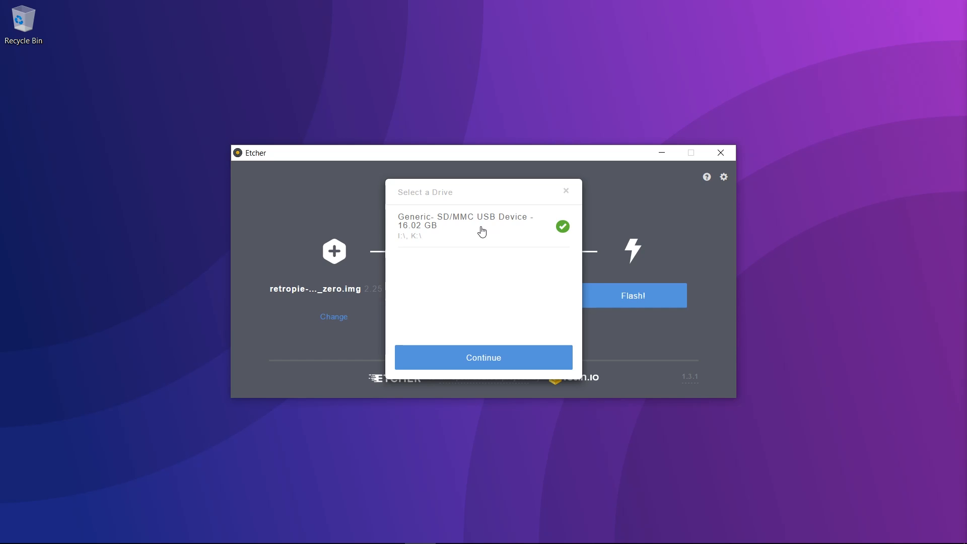
{"action": "mouse_move", "coordinate": [530, 231]}
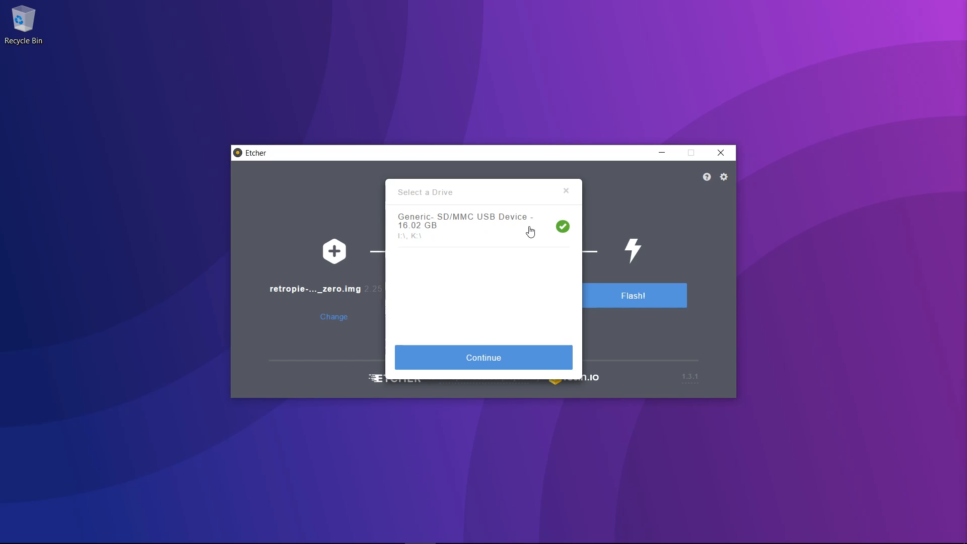
{"action": "left_click", "coordinate": [483, 357]}
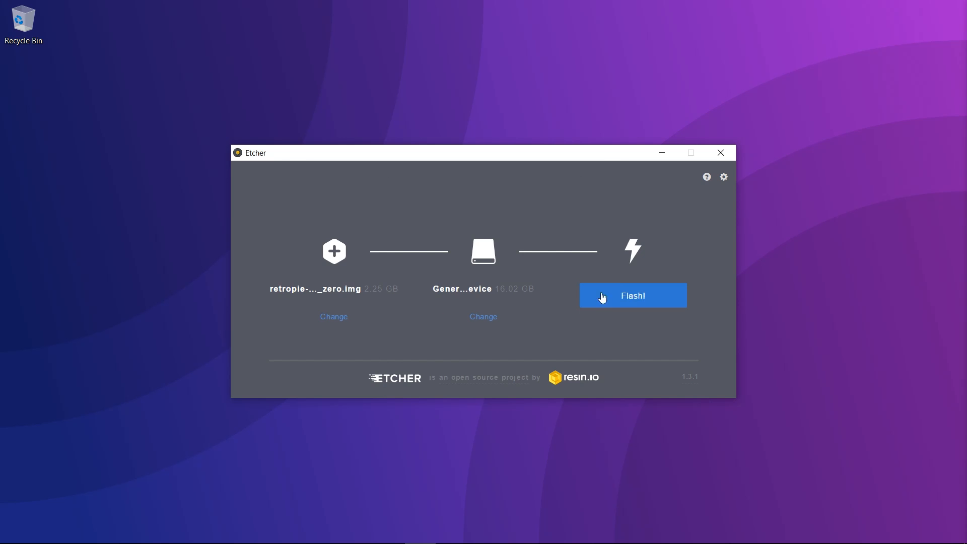
{"action": "left_click", "coordinate": [632, 296]}
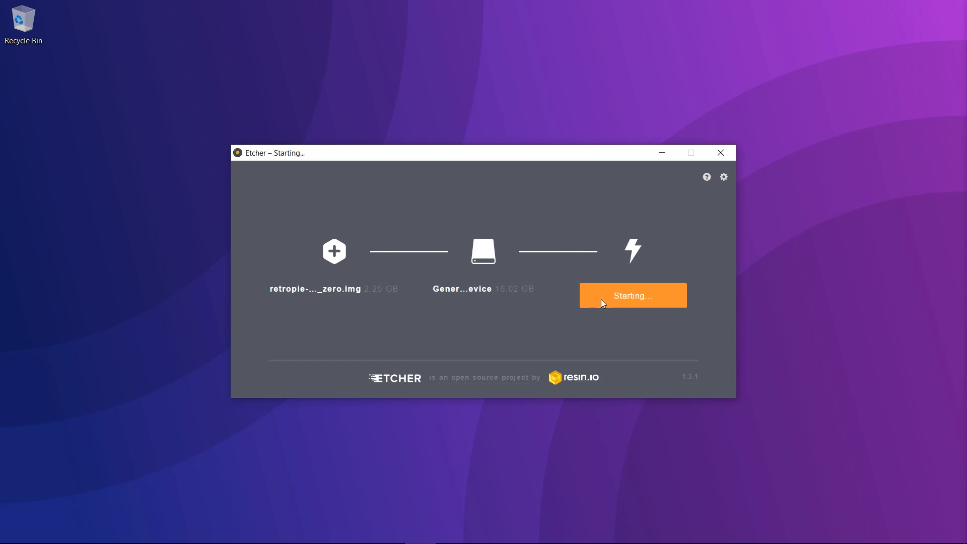
{"action": "mouse_move", "coordinate": [500, 357]}
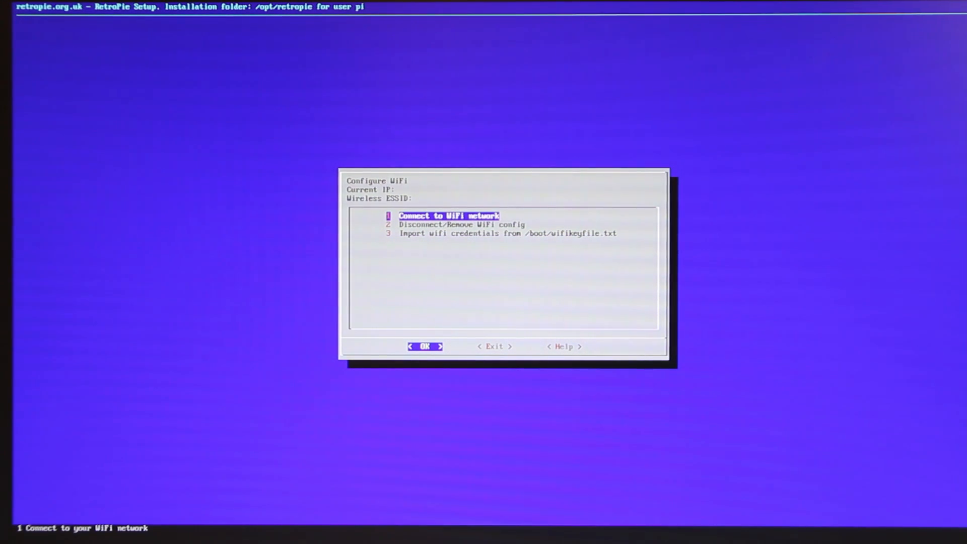
- Choose 'Connect to WiFi network' in Configure WiFi and confirm with OK
{"action": "left_click", "coordinate": [423, 346]}
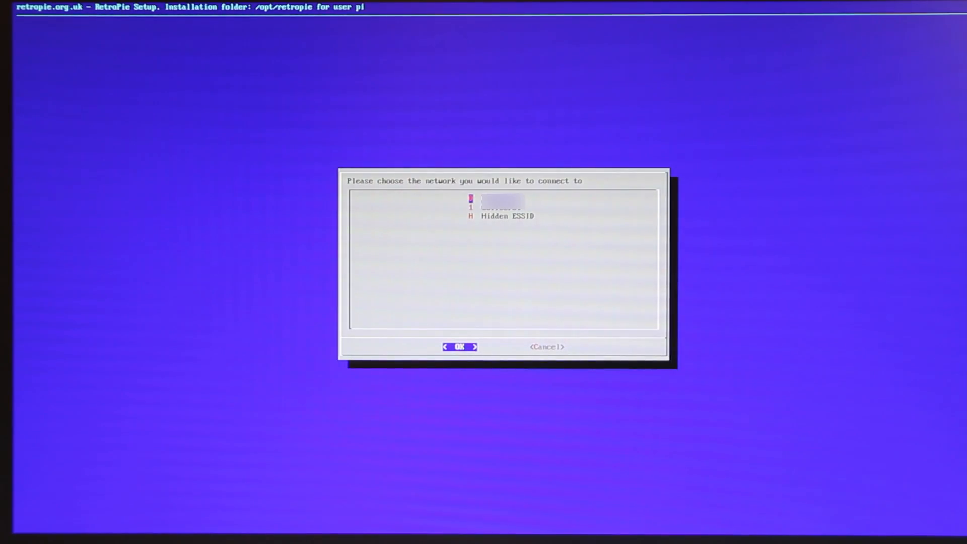
{"action": "left_click", "coordinate": [459, 346]}
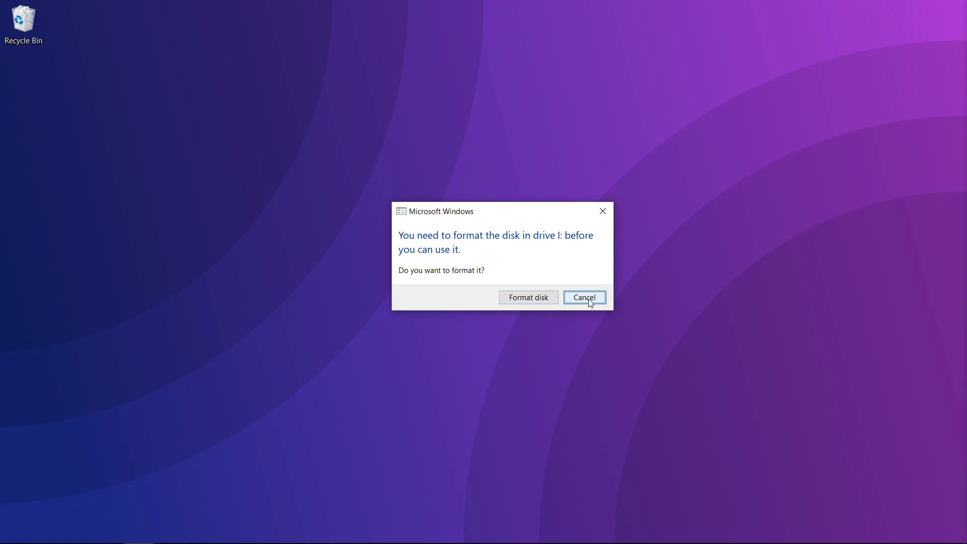
- Cancel the 'You need to format the disk' prompt for drive I:
{"action": "left_click", "coordinate": [584, 297]}
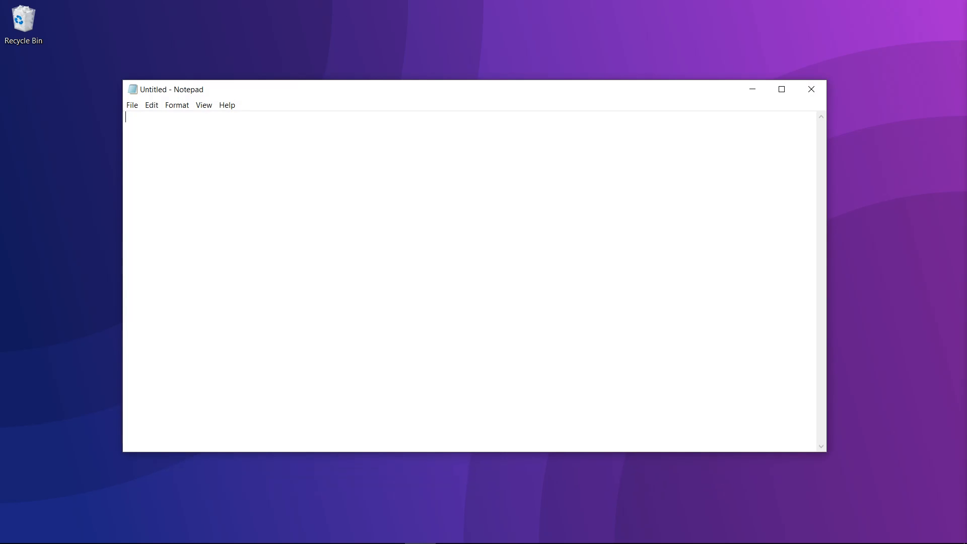
- Enter ssid="NETWORK_NAME" and psk="NETWORK_PASSWORD" lines and select each placeholder
{"action": "type", "text": "ssid=\"NETWORK_NAME\""}
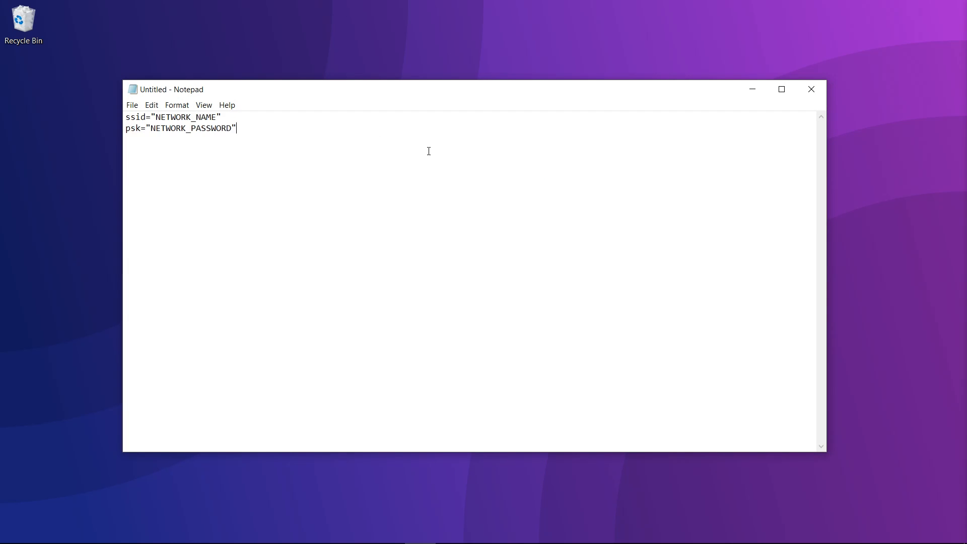
{"action": "key", "text": "ctrl+a"}
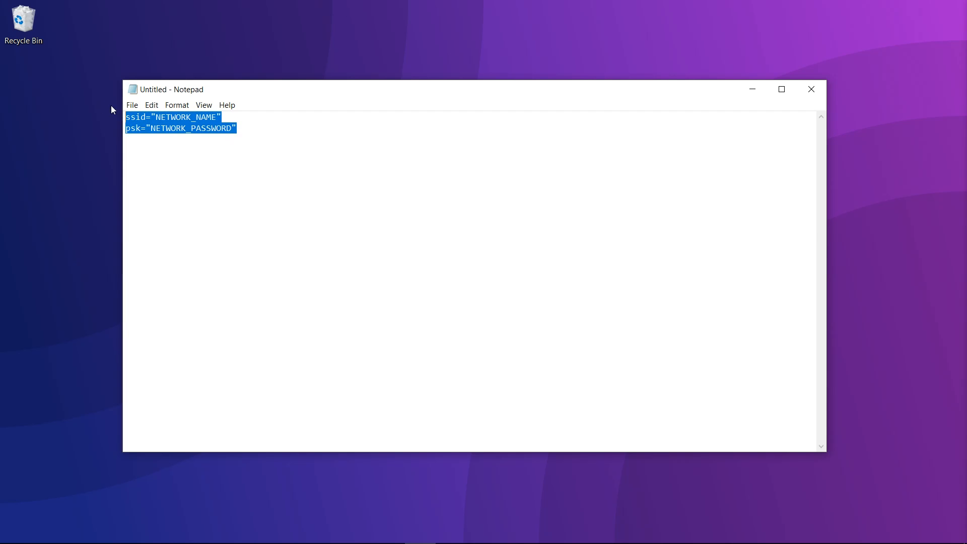
{"action": "left_click", "coordinate": [155, 116]}
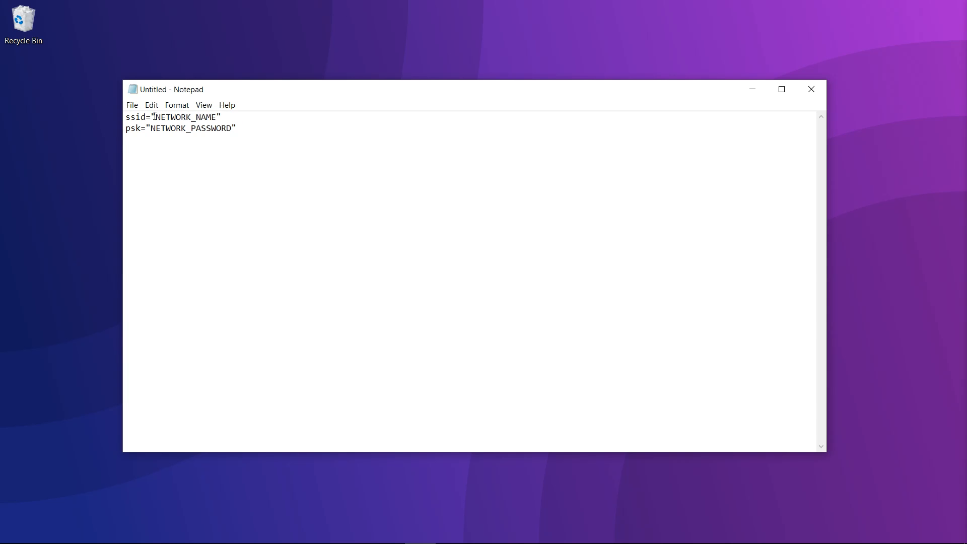
{"action": "double_click", "coordinate": [185, 117]}
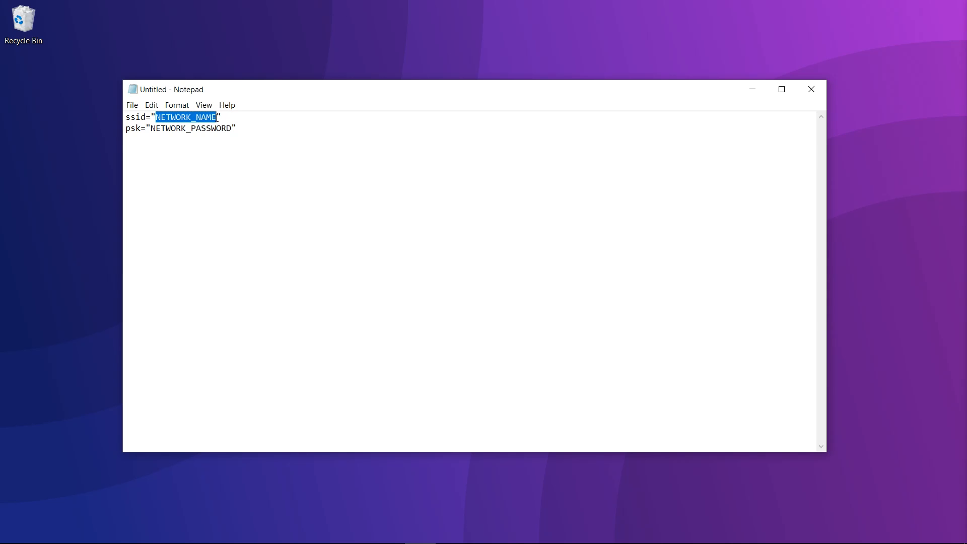
{"action": "double_click", "coordinate": [190, 128]}
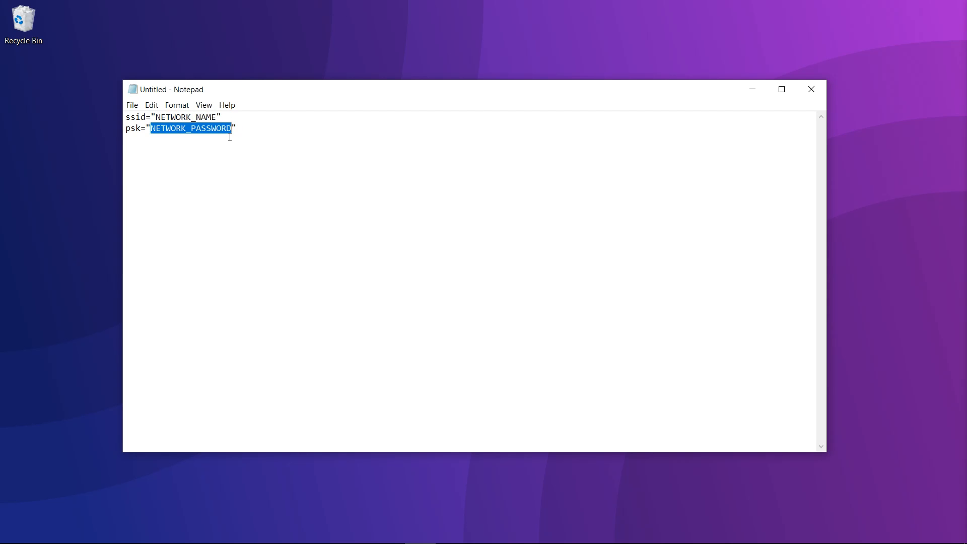
{"action": "mouse_move", "coordinate": [270, 139]}
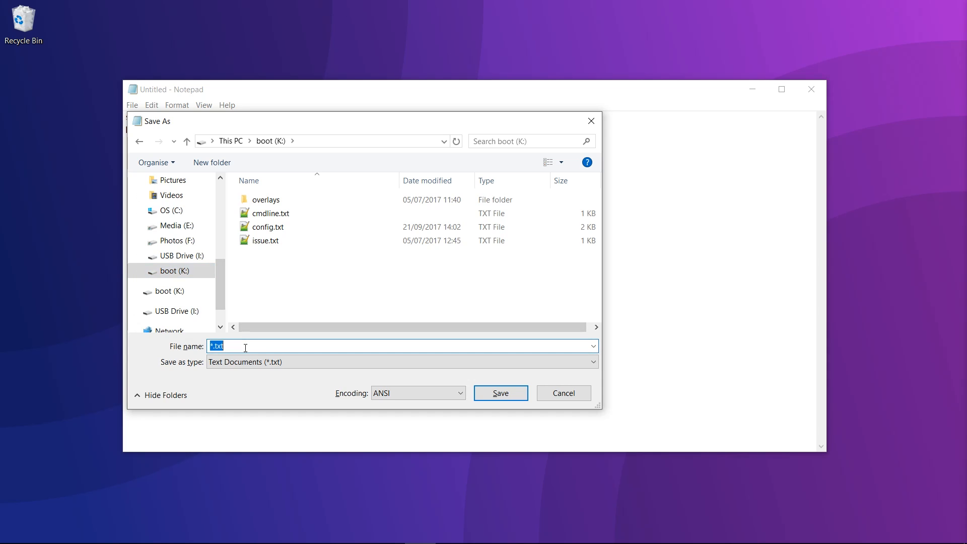
- Save the note as wifikeyfile.txt on the boot (K:) drive
{"action": "type", "text": "wifikeyfile"}
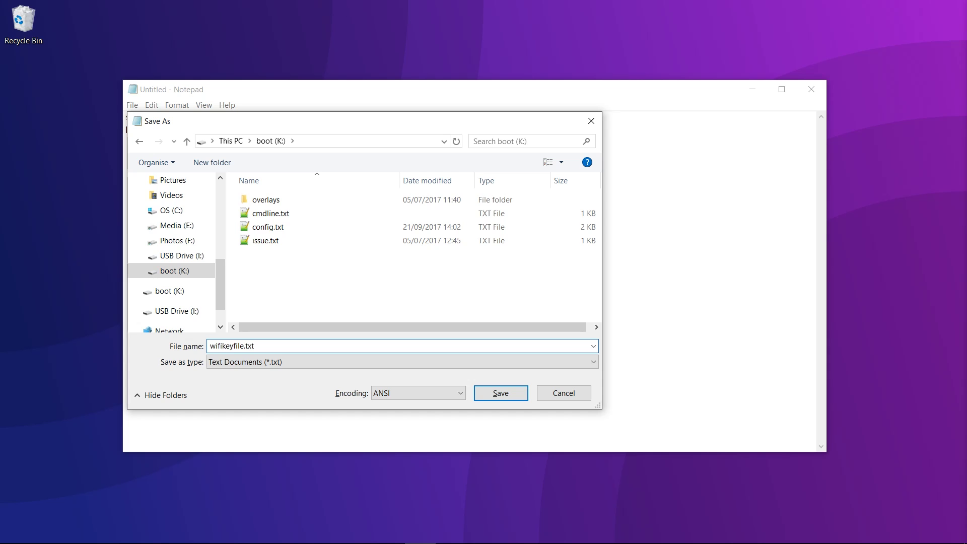
{"action": "left_click", "coordinate": [500, 393]}
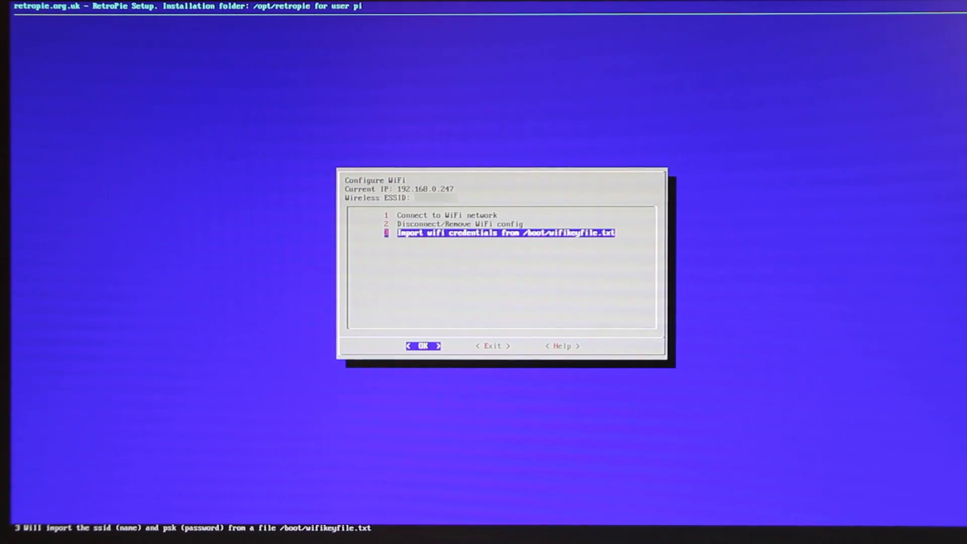
- Import Wi-Fi credentials from /boot/wifikeyfile.txt in Configure WiFi
{"action": "left_click", "coordinate": [423, 345]}
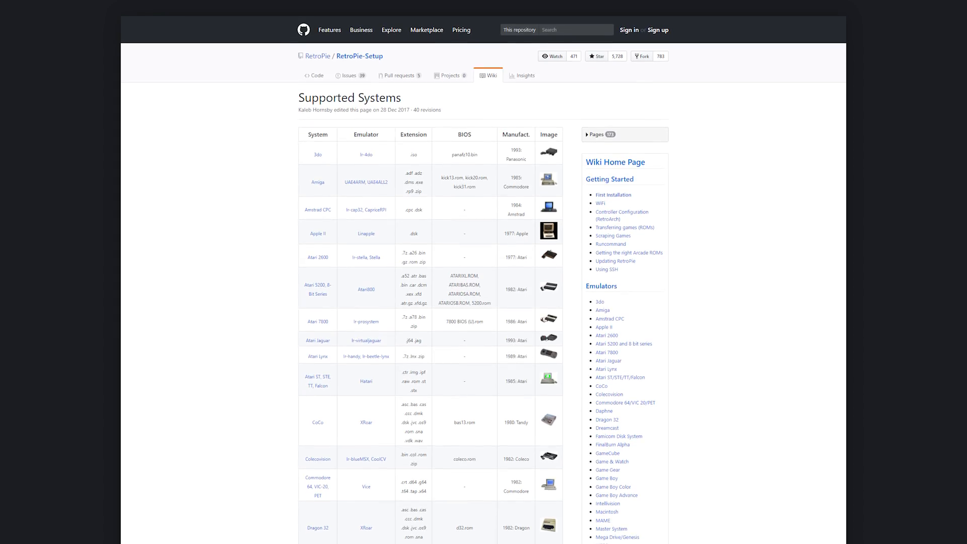
- Scroll through the Supported Systems table of emulators and ROM file extensions
{"action": "scroll", "scroll_direction": "down", "scroll_amount": 3}
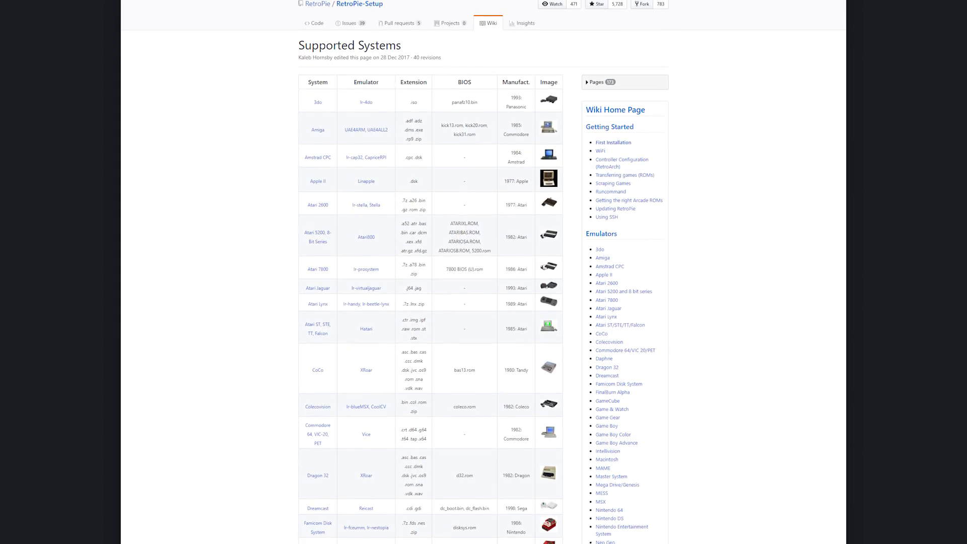
{"action": "scroll", "scroll_direction": "down", "scroll_amount": 3}
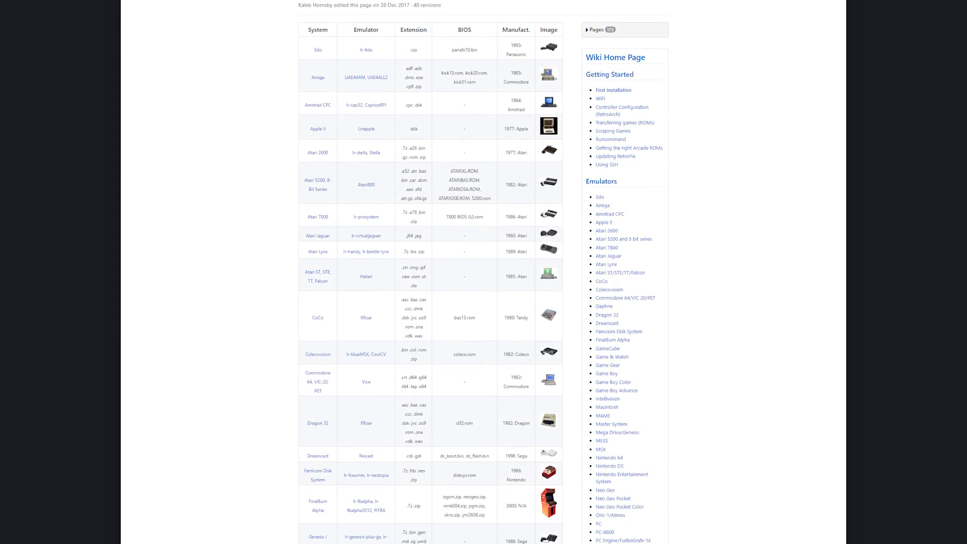
{"action": "scroll", "scroll_direction": "down", "scroll_amount": 3}
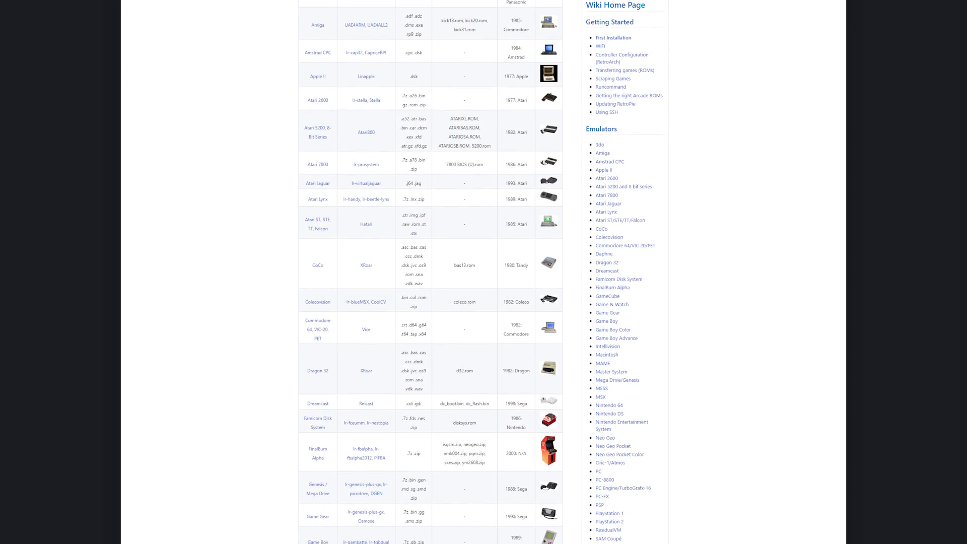
{"action": "scroll", "scroll_direction": "down", "scroll_amount": 3}
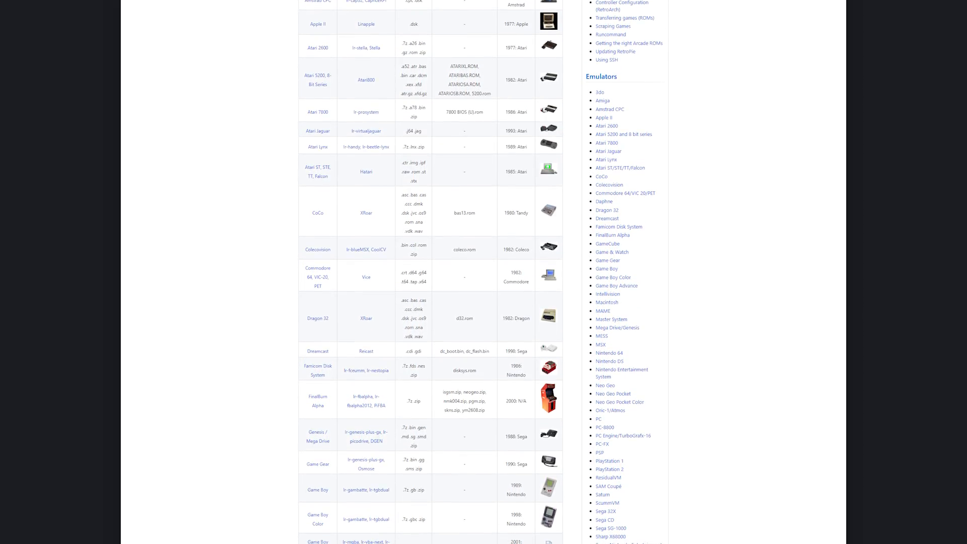
{"action": "scroll", "scroll_direction": "down", "scroll_amount": 3}
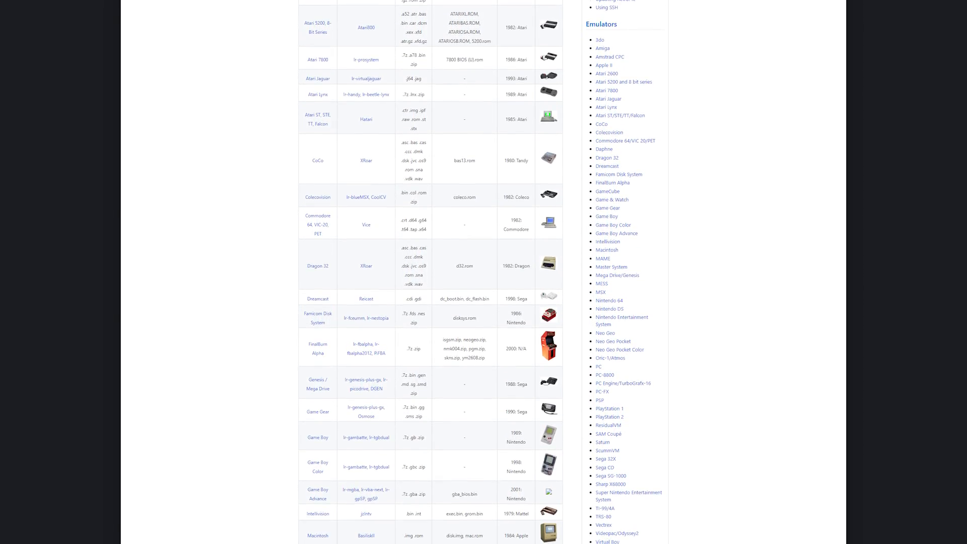
{"action": "scroll", "scroll_direction": "down", "scroll_amount": 3}
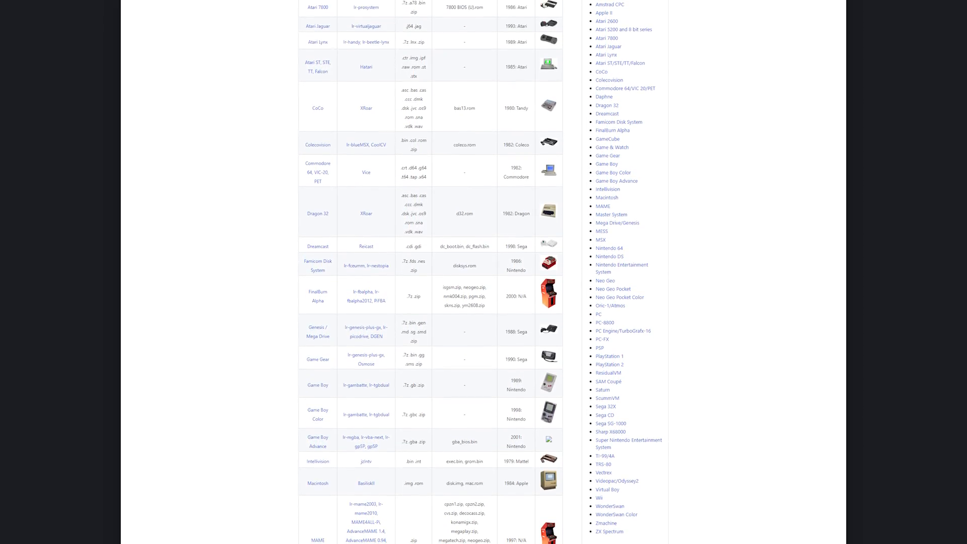
{"action": "scroll", "scroll_direction": "down", "scroll_amount": 3}
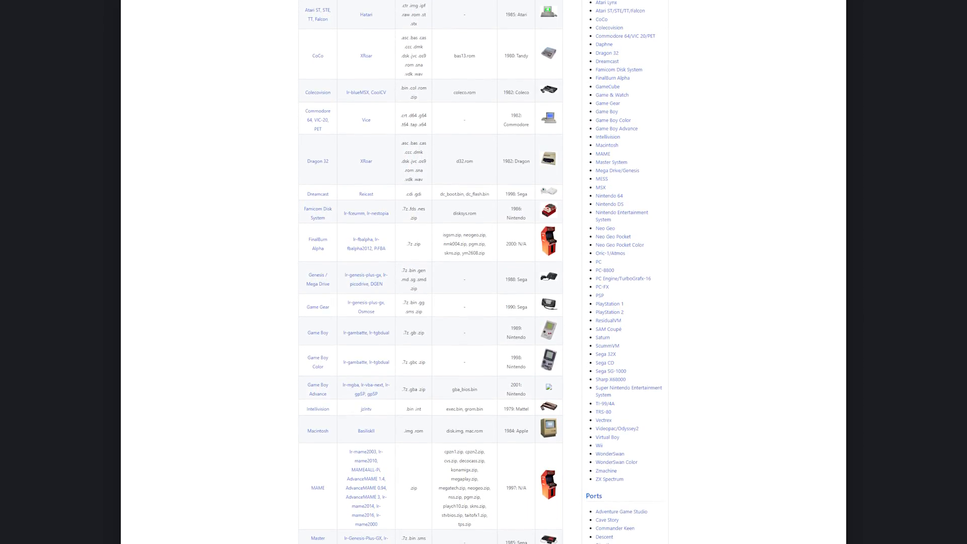
{"action": "scroll", "scroll_direction": "down", "scroll_amount": 3}
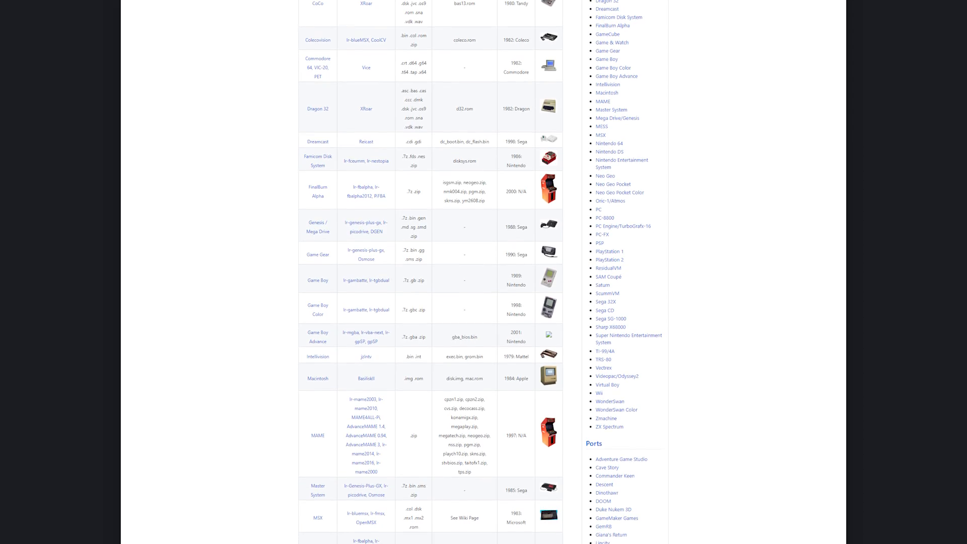
{"action": "scroll", "scroll_direction": "down", "scroll_amount": 3}
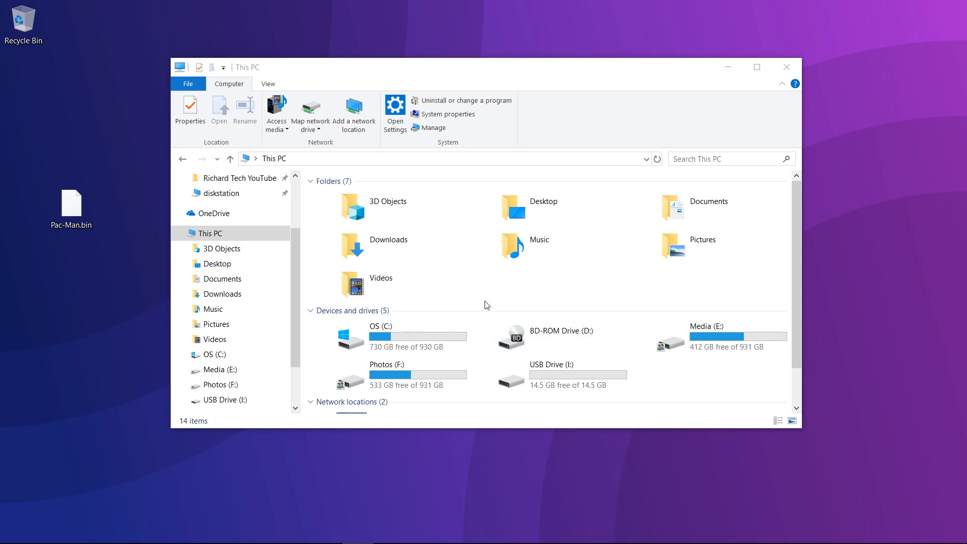
- Open USB Drive (I:) in File Explorer and deselect the retropie folder
{"action": "double_click", "coordinate": [224, 399]}
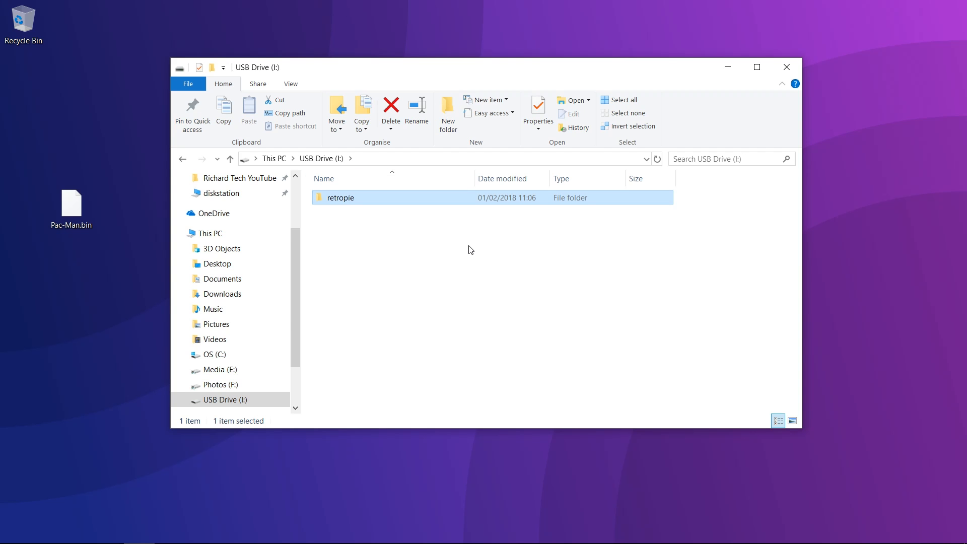
{"action": "left_click", "coordinate": [786, 67]}
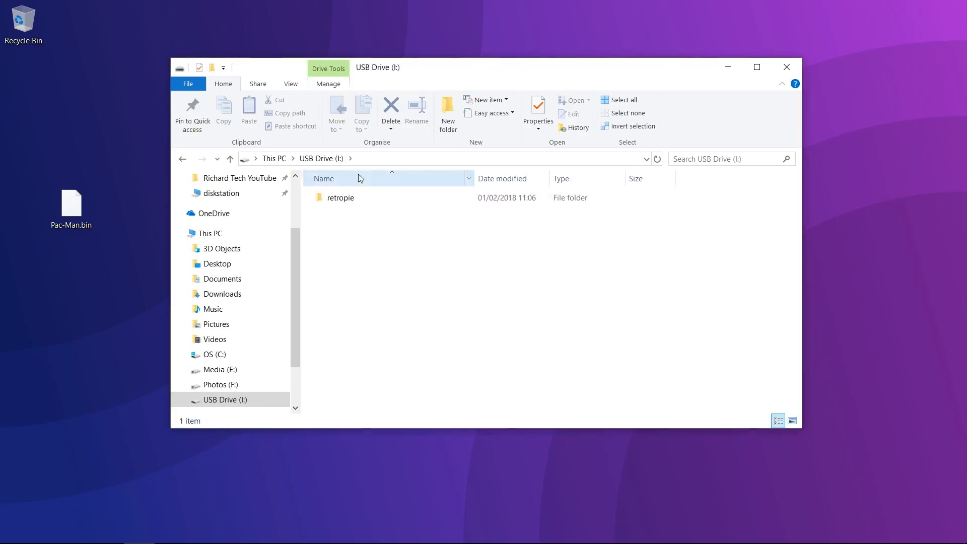
{"action": "double_click", "coordinate": [341, 197]}
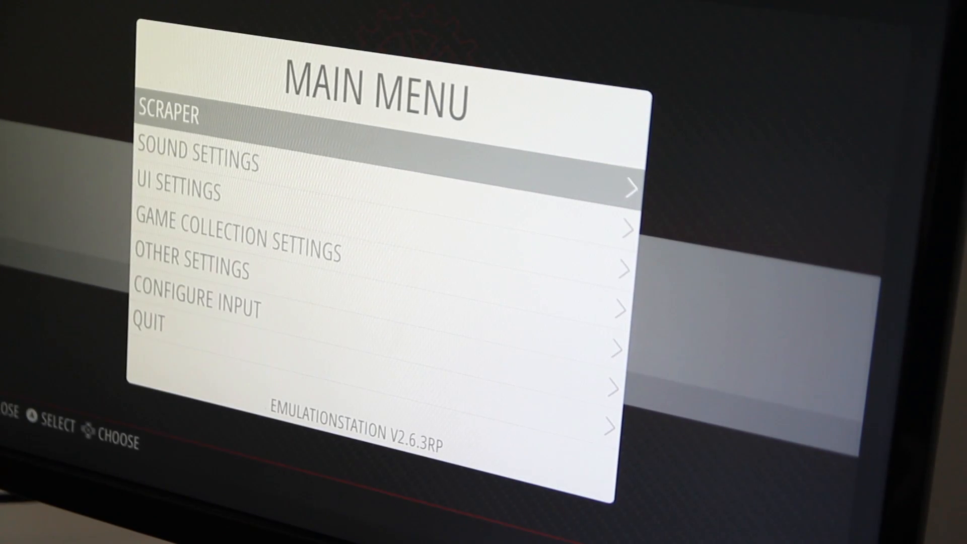
- Move down through EmulationStation's Main Menu of scraper, sound and UI settings
{"action": "key", "text": "Down"}
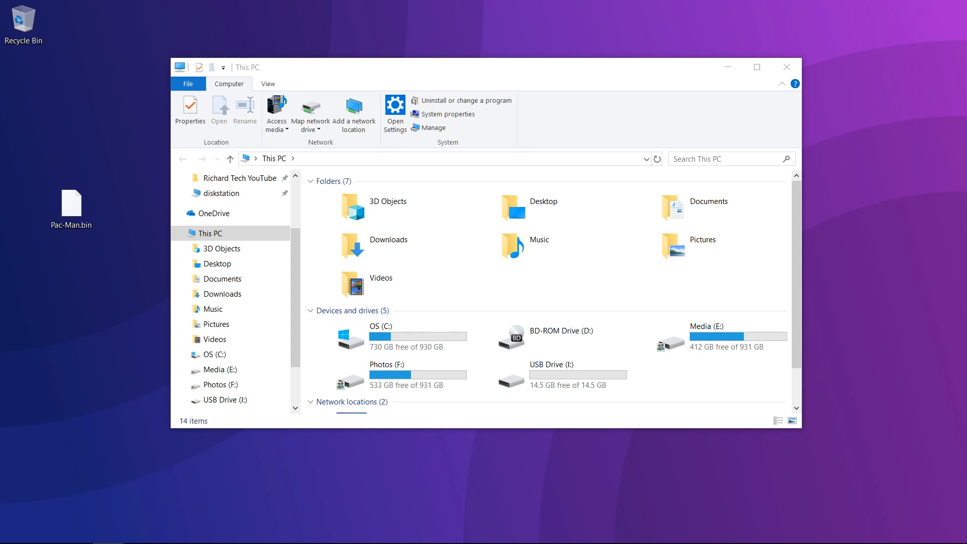
{"action": "mouse_move", "coordinate": [794, 147]}
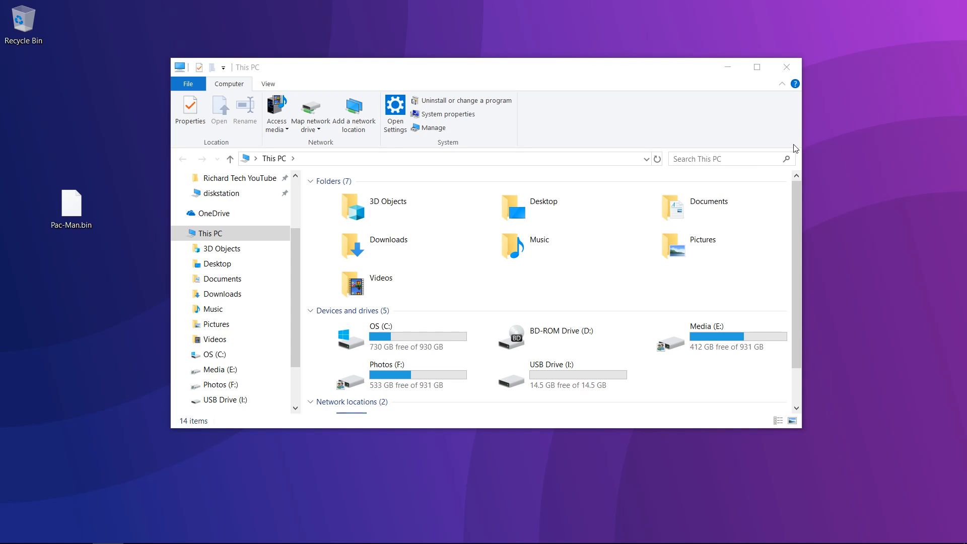
{"action": "mouse_move", "coordinate": [545, 157]}
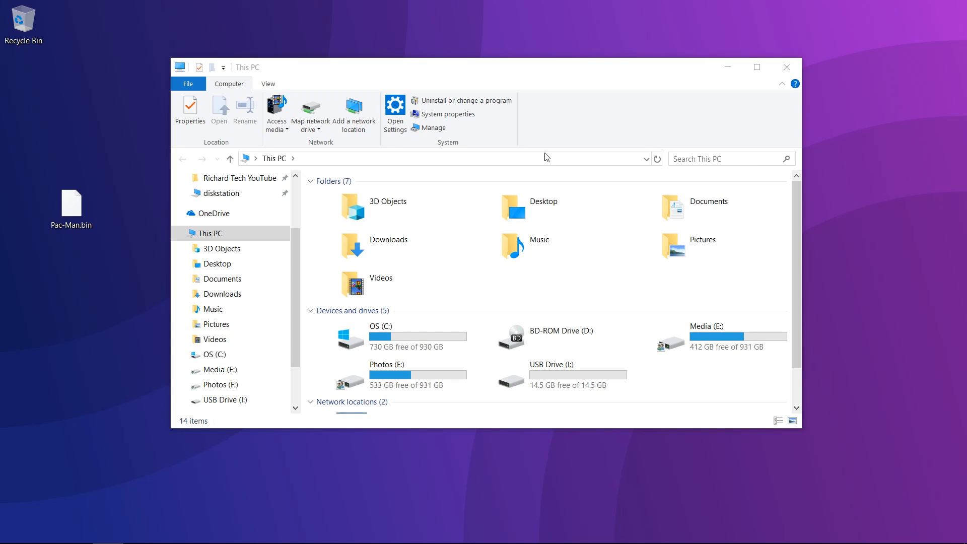
- Enter the \\retropie network path in File Explorer's address bar
{"action": "left_click", "coordinate": [545, 159]}
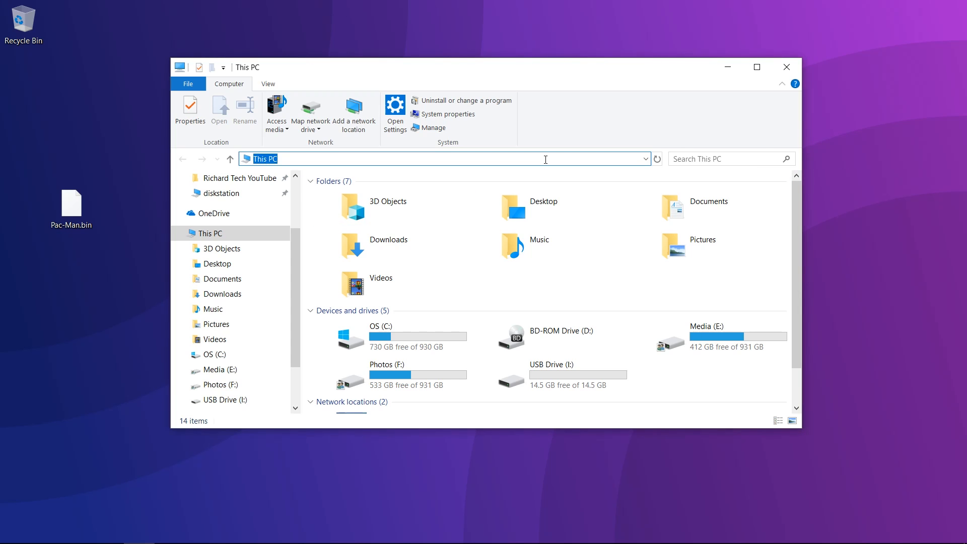
{"action": "type", "text": "\\\\"}
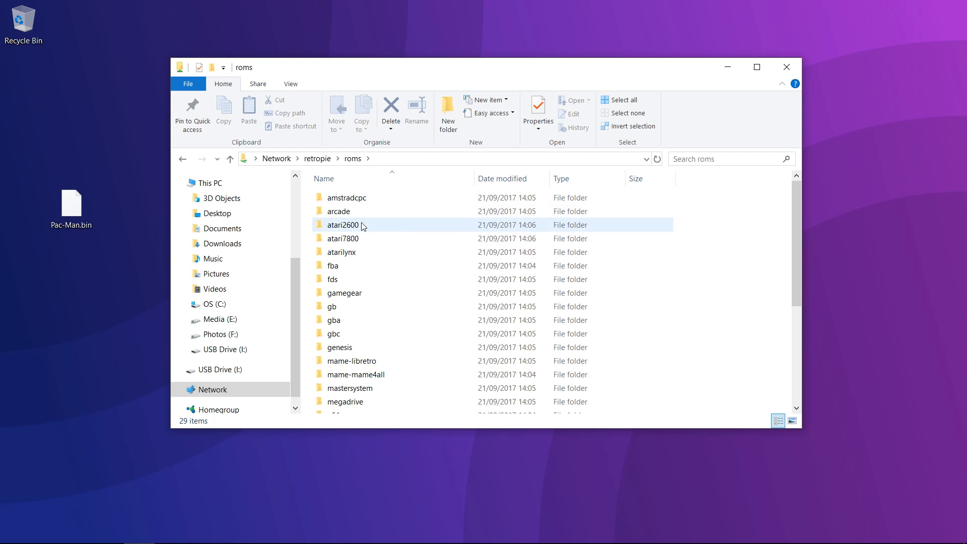
{"action": "mouse_move", "coordinate": [362, 233]}
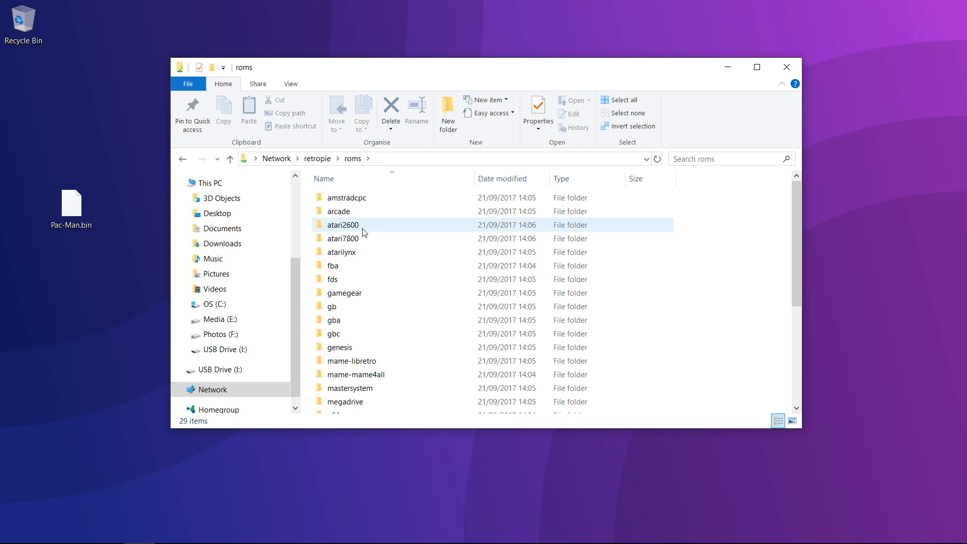
{"action": "mouse_move", "coordinate": [363, 230]}
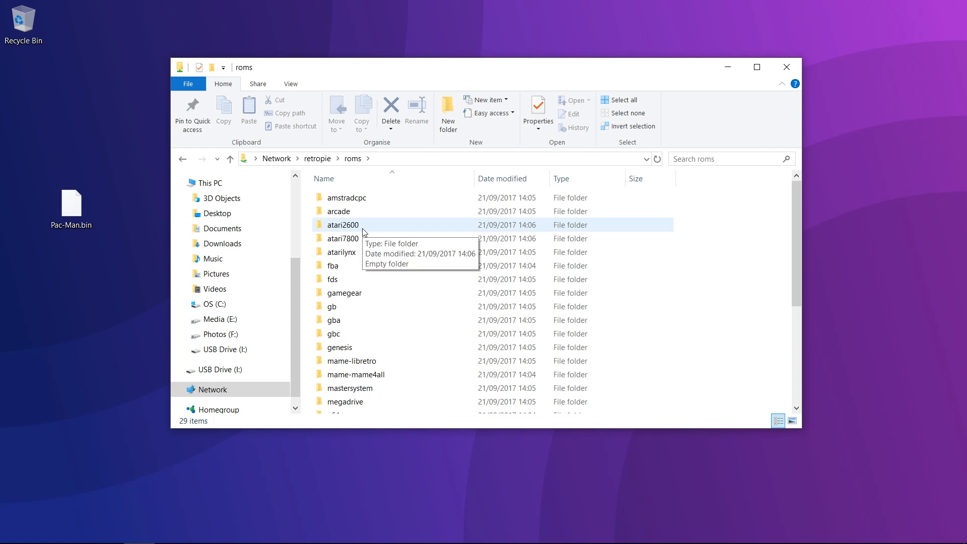
- Put Pac-Man.bin into the share's atari2600 folder and return to roms
{"action": "double_click", "coordinate": [342, 225]}
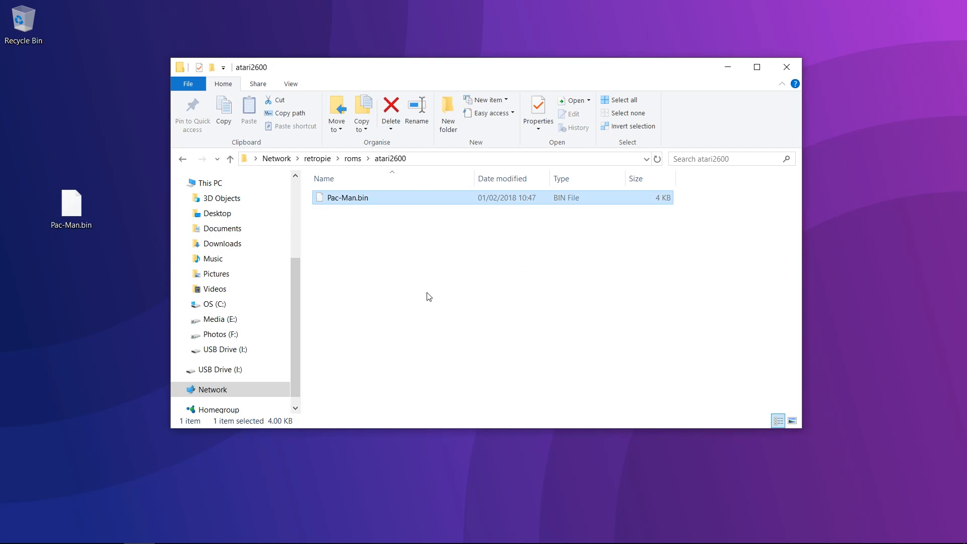
{"action": "mouse_move", "coordinate": [419, 272]}
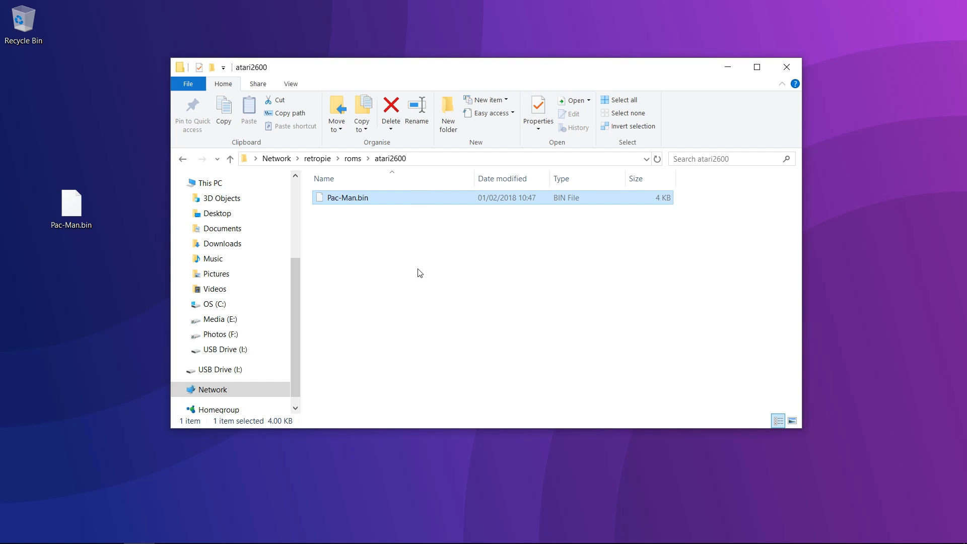
{"action": "left_click", "coordinate": [374, 210]}
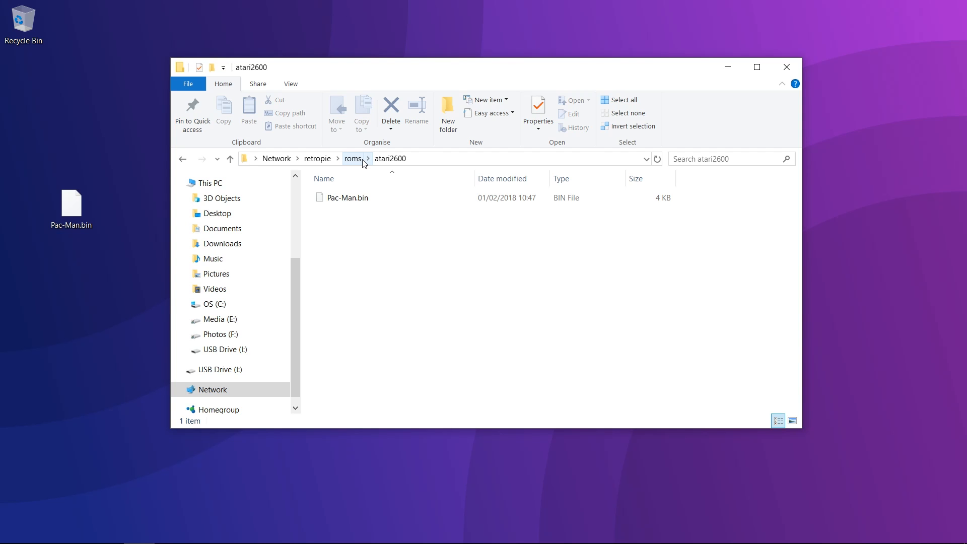
{"action": "left_click", "coordinate": [352, 159]}
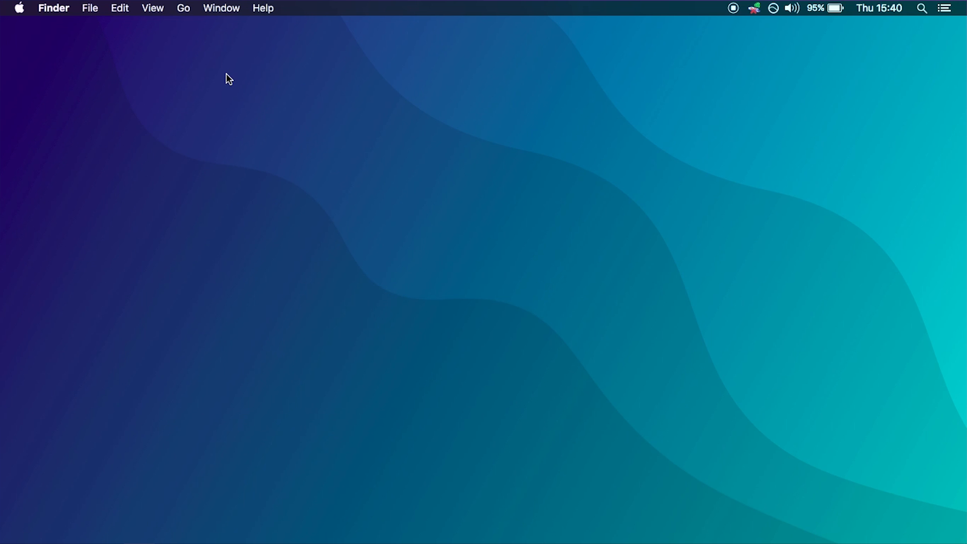
- Connect Finder to the smb://retropie server through Connect to Server
{"action": "left_click", "coordinate": [184, 8]}
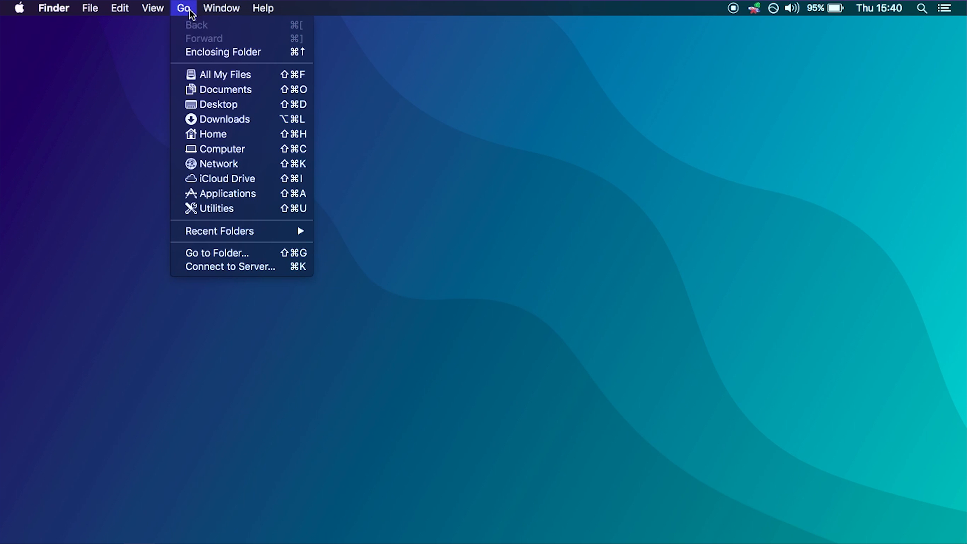
{"action": "mouse_move", "coordinate": [203, 272]}
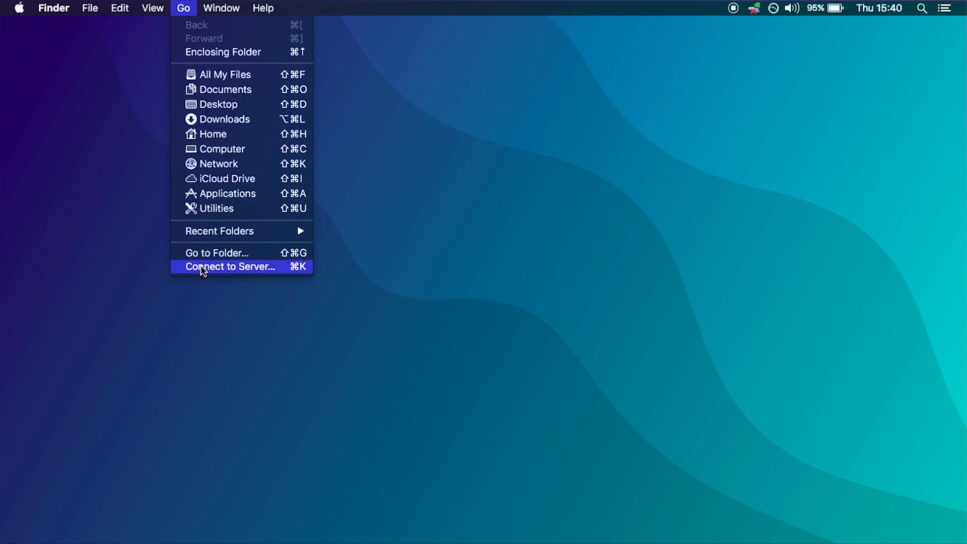
{"action": "left_click", "coordinate": [229, 266]}
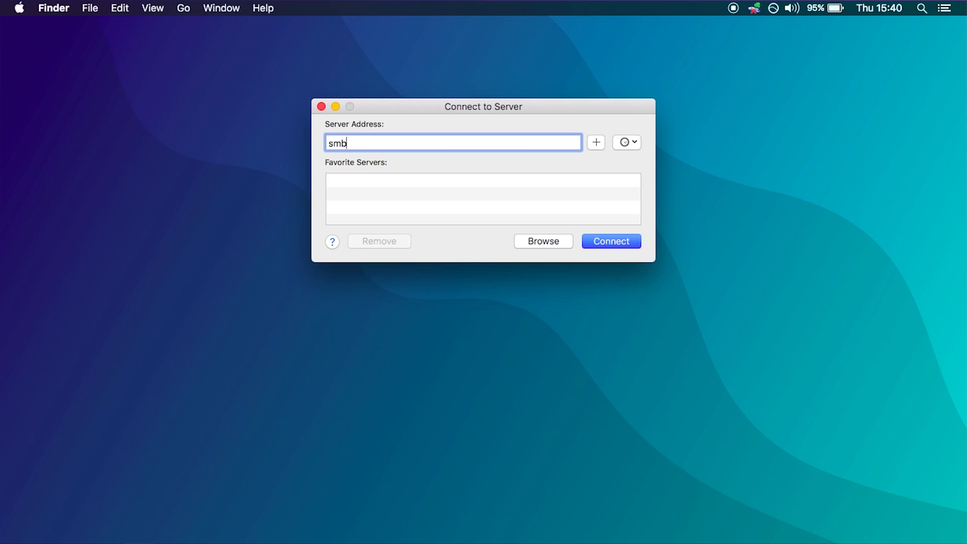
{"action": "type", "text": "://retro"}
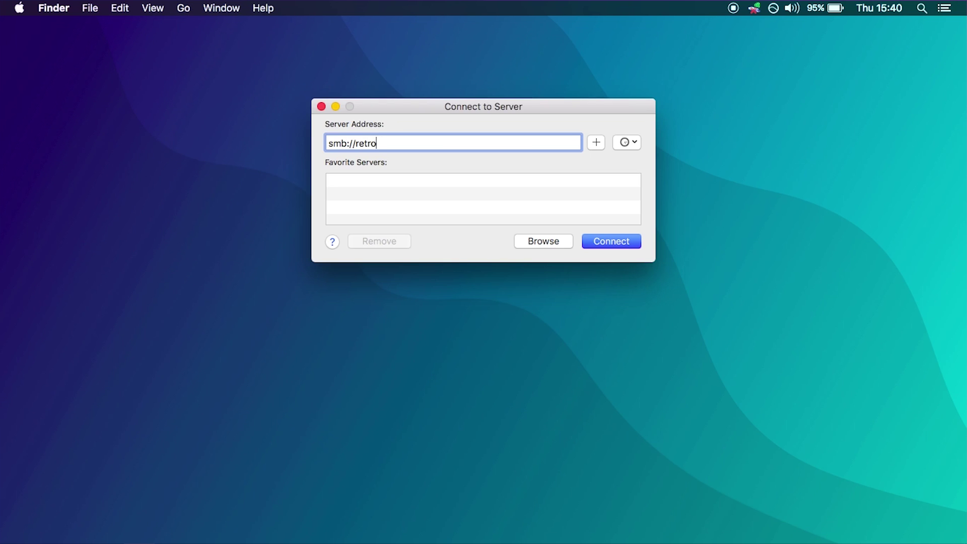
{"action": "left_click", "coordinate": [611, 241]}
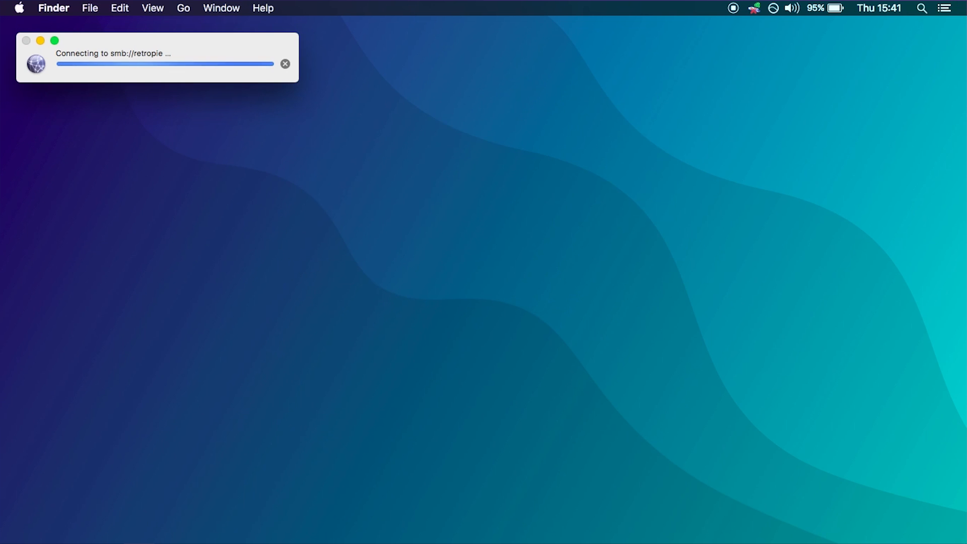